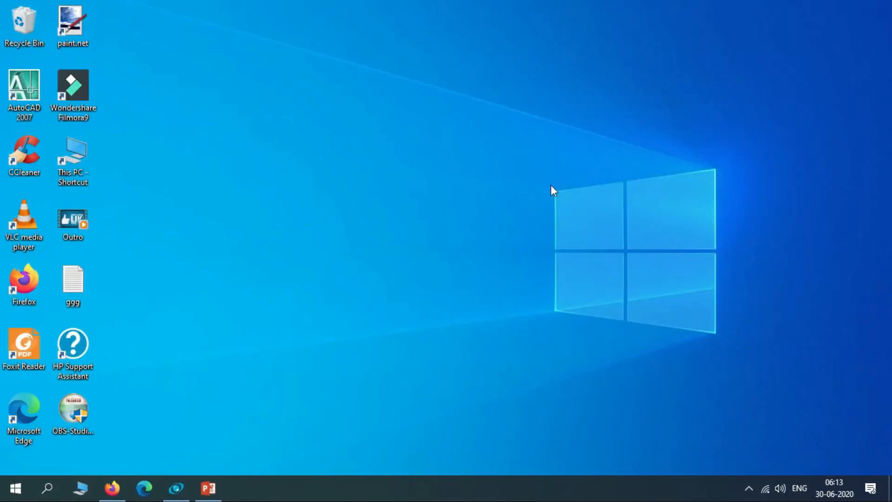
{"action": "mouse_move", "coordinate": [524, 172]}
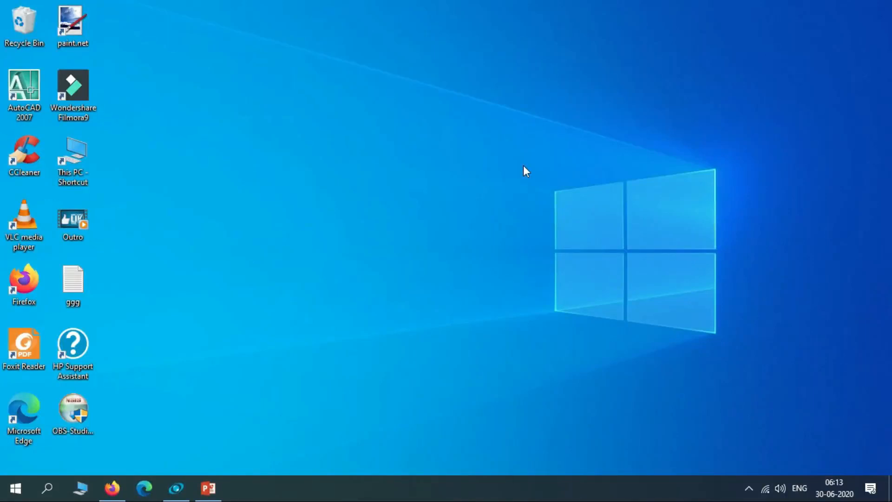
{"action": "mouse_move", "coordinate": [515, 140]}
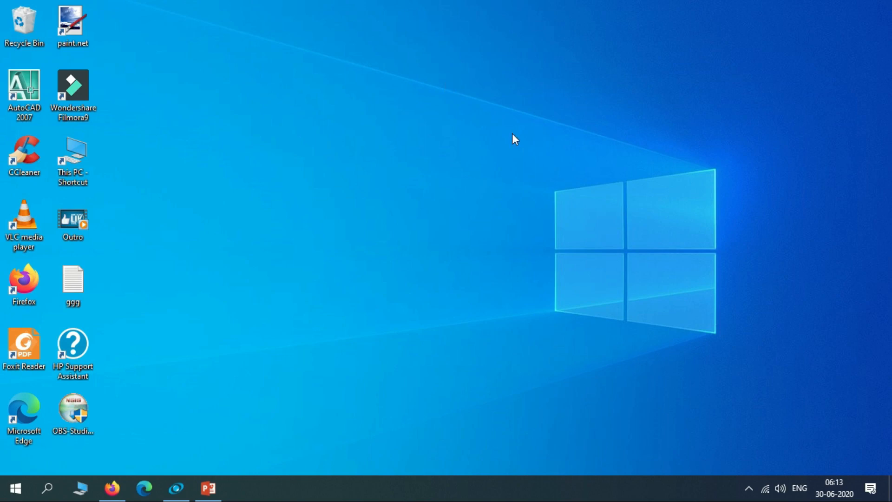
{"action": "mouse_move", "coordinate": [455, 245]}
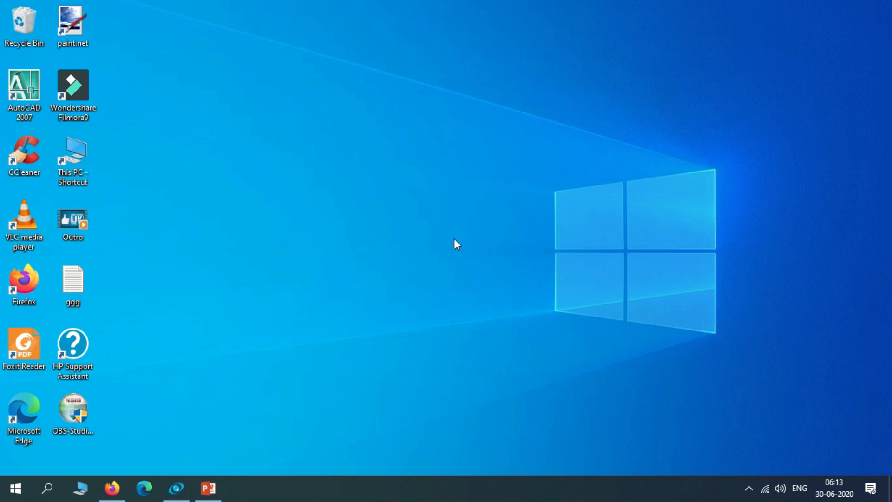
{"action": "mouse_move", "coordinate": [189, 442]}
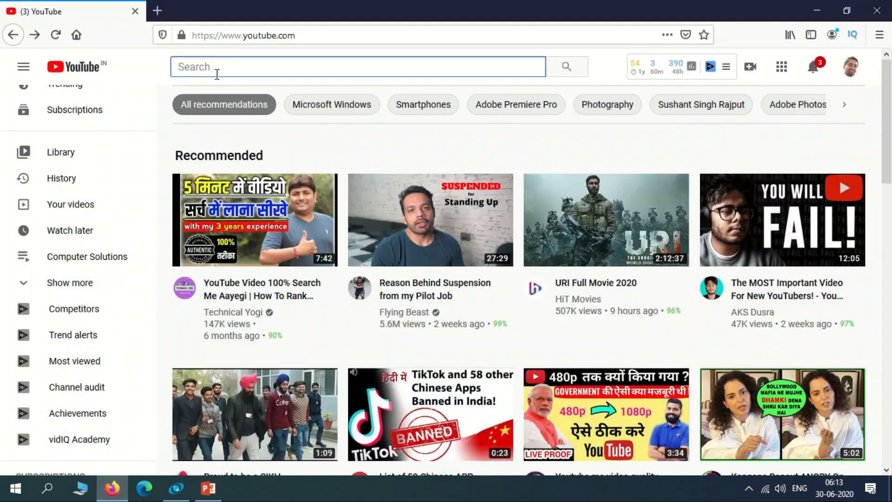
Search YouTube for 'How to record google meet without enterprise g suite' and scroll to the comments.
{"action": "type", "text": "How to record google meet without enterprise g suite"}
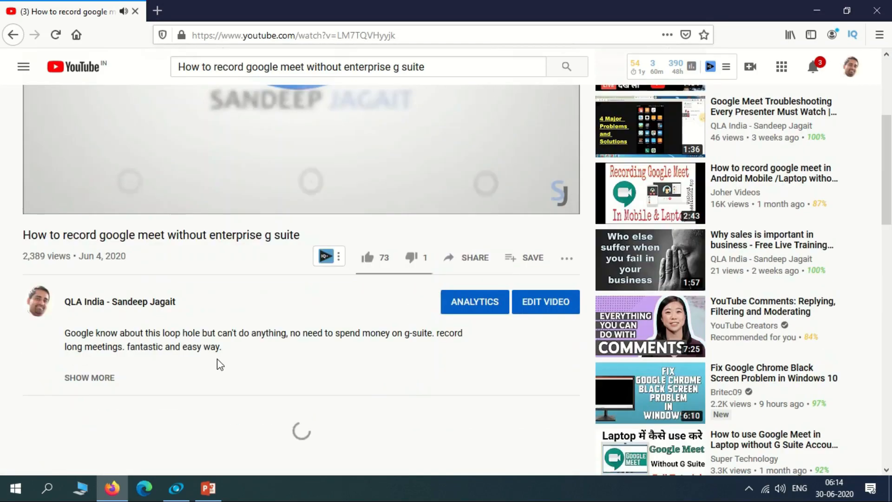
{"action": "scroll", "scroll_direction": "down", "scroll_amount": 3}
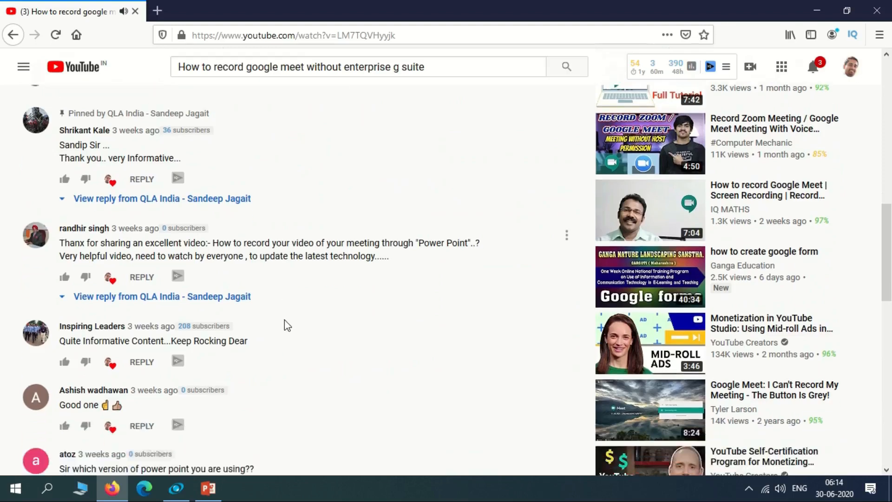
{"action": "scroll", "scroll_direction": "down", "scroll_amount": 3}
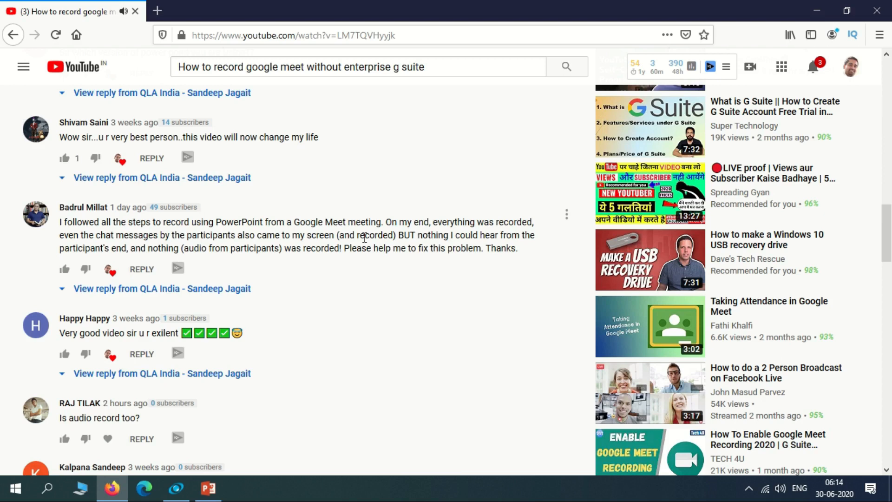
{"action": "mouse_move", "coordinate": [77, 245]}
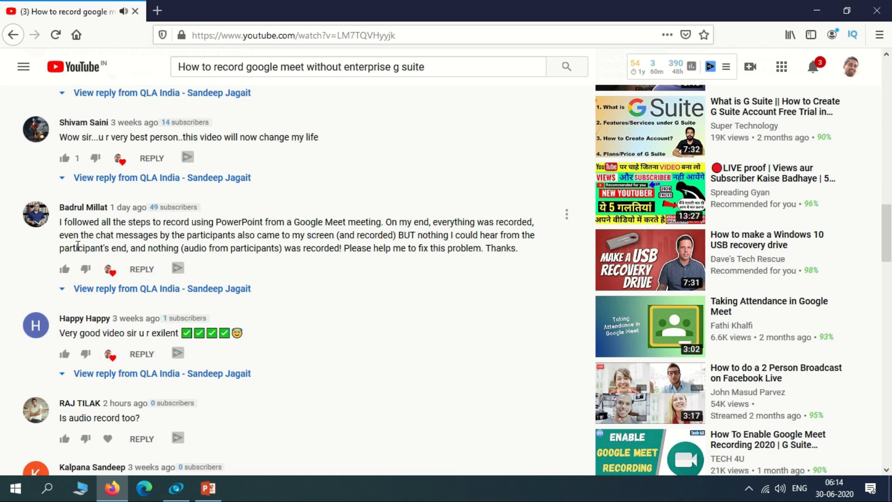
{"action": "mouse_move", "coordinate": [454, 263]}
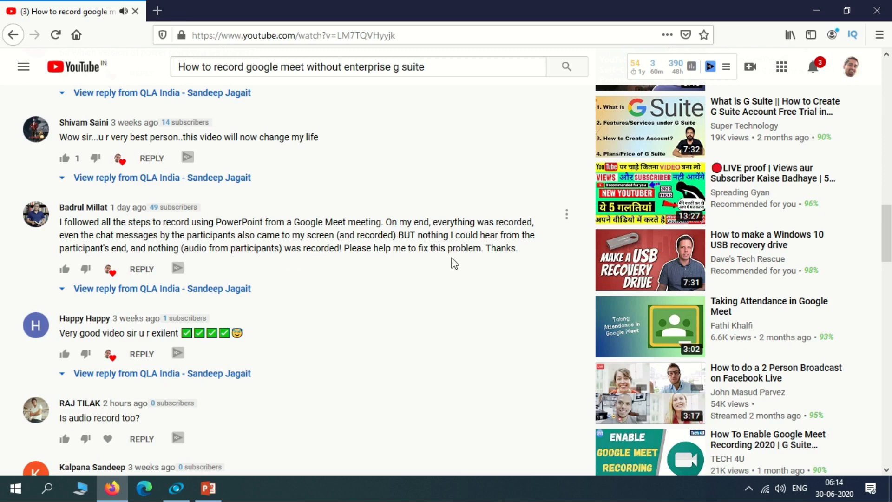
{"action": "mouse_move", "coordinate": [483, 263]}
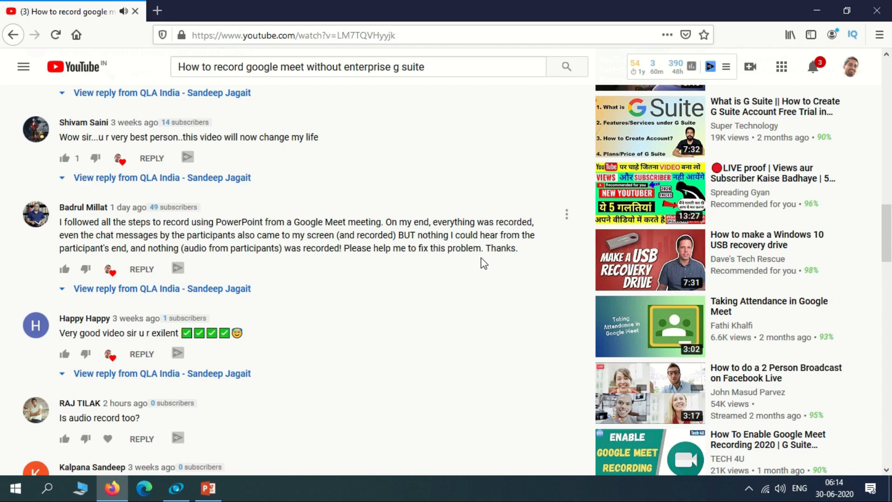
{"action": "mouse_move", "coordinate": [158, 11]}
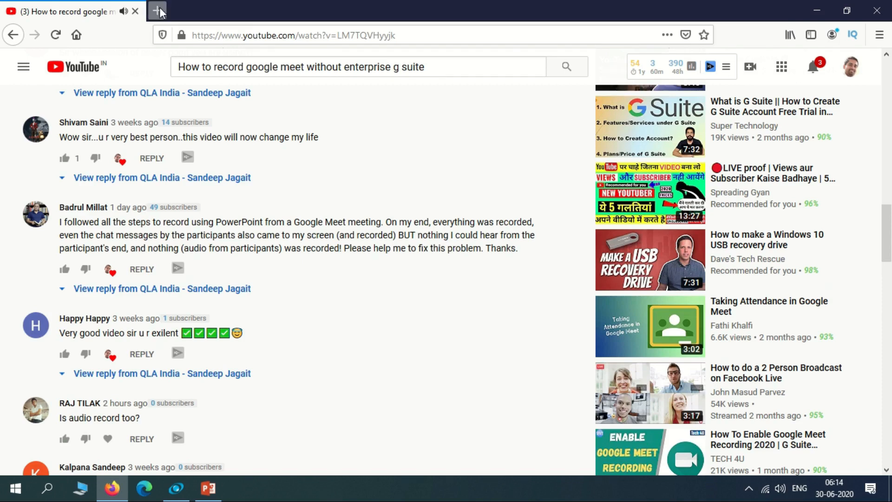
In a new tab, search Google for 'obs' and open the obsproject.com Download page.
{"action": "left_click", "coordinate": [158, 10]}
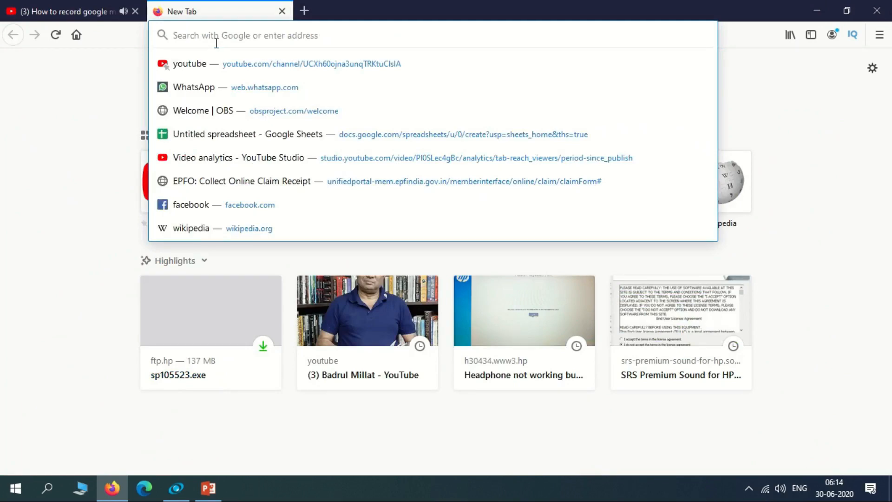
{"action": "type", "text": "obs"}
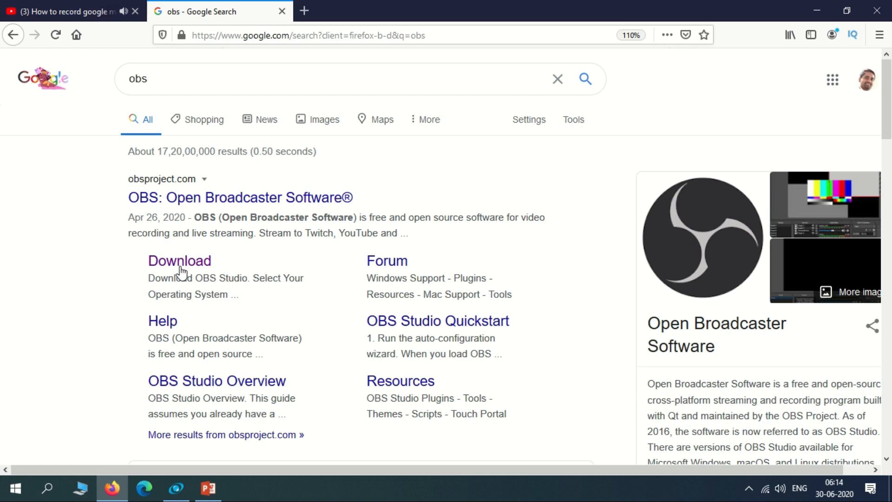
{"action": "double_click", "coordinate": [800, 385]}
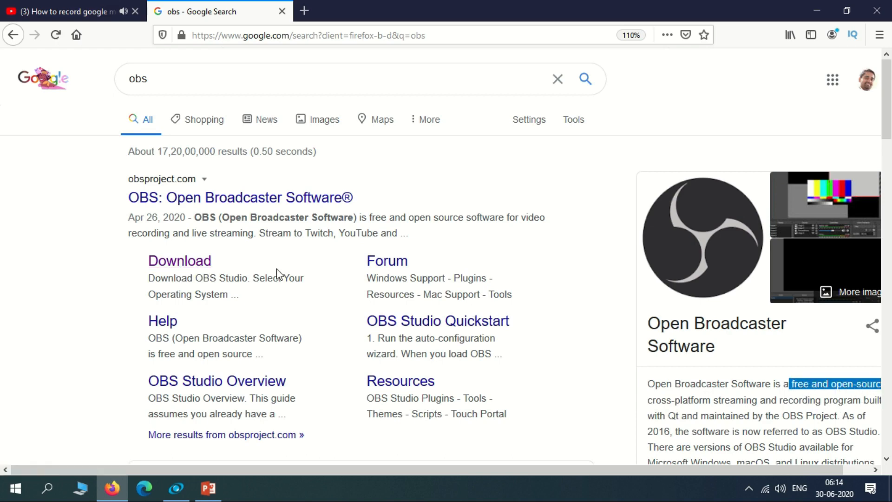
{"action": "left_click", "coordinate": [179, 261]}
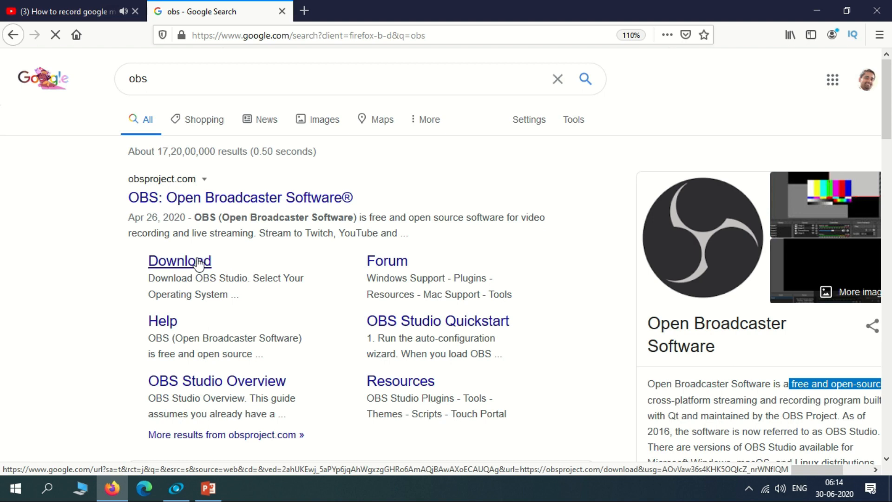
{"action": "left_click", "coordinate": [178, 260]}
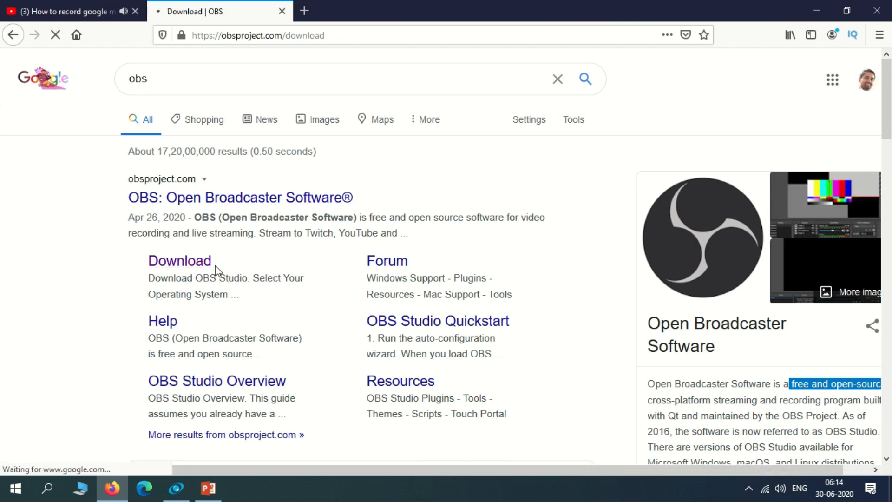
{"action": "left_click", "coordinate": [180, 261]}
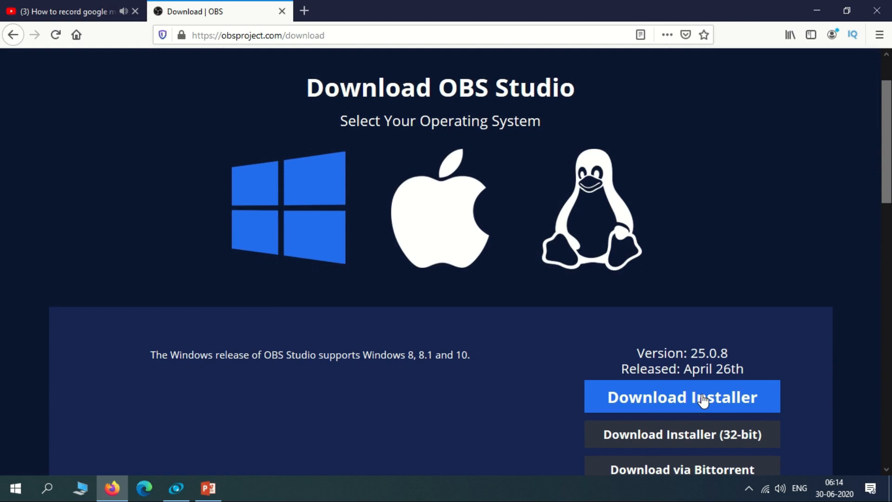
Download the Windows installer and install OBS Studio 25.0.8 through the setup wizard.
{"action": "left_click", "coordinate": [680, 396]}
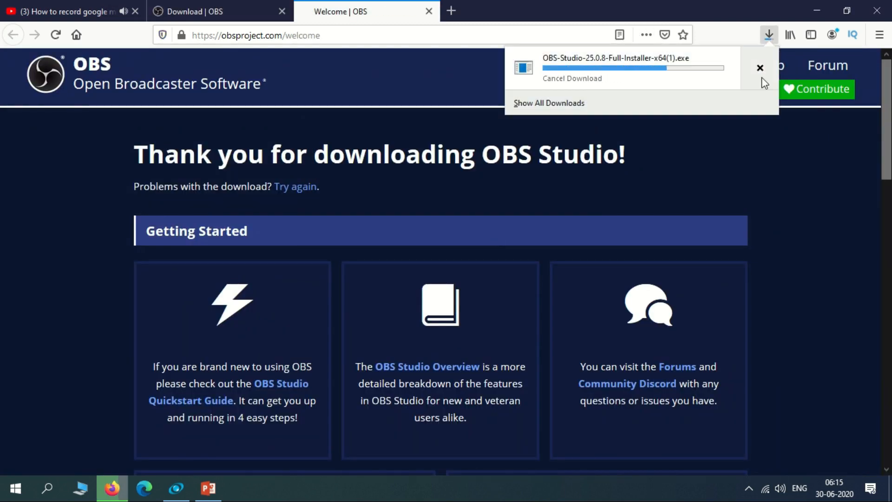
{"action": "left_click", "coordinate": [760, 68]}
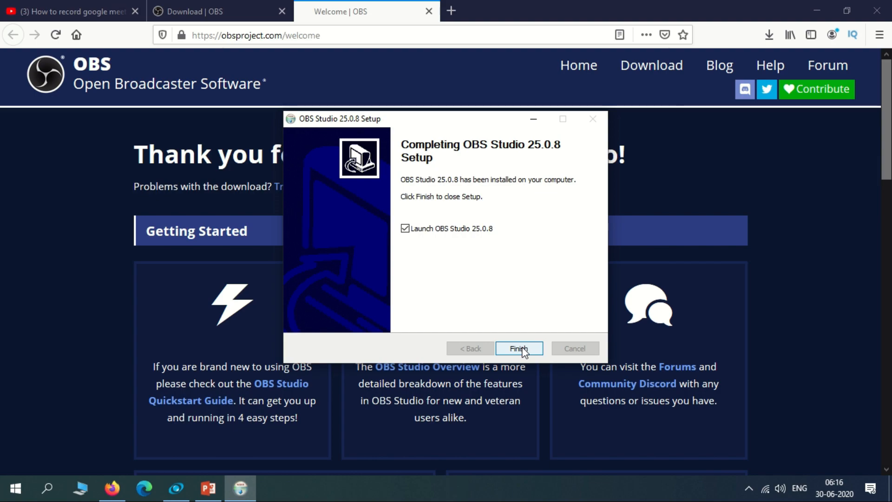
{"action": "left_click", "coordinate": [519, 348]}
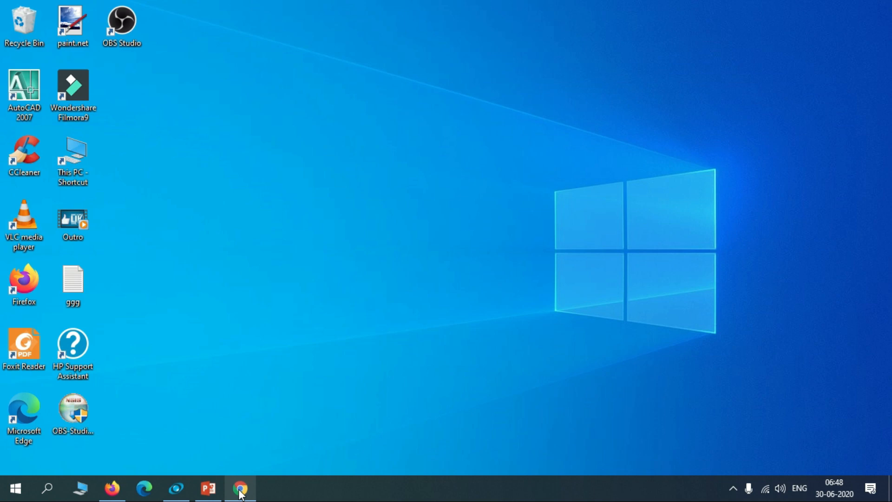
Launch OBS Studio 25.0.8 from its desktop shortcut.
{"action": "left_click", "coordinate": [240, 488]}
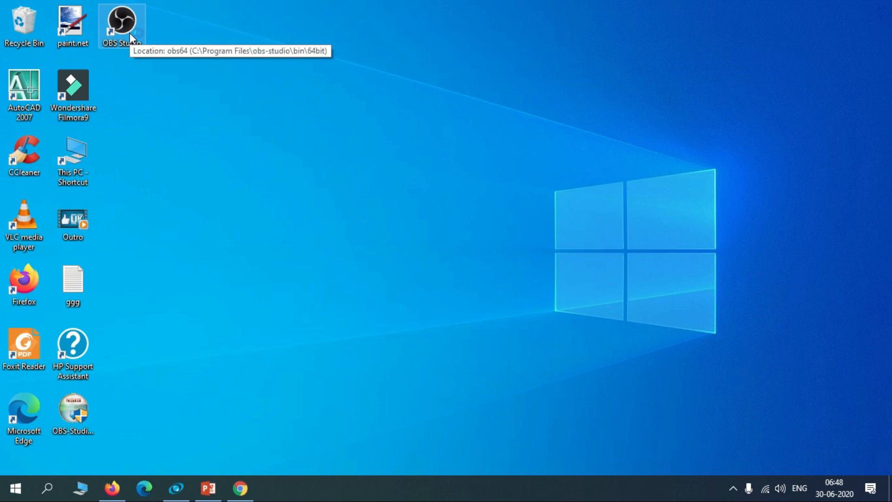
{"action": "double_click", "coordinate": [120, 23]}
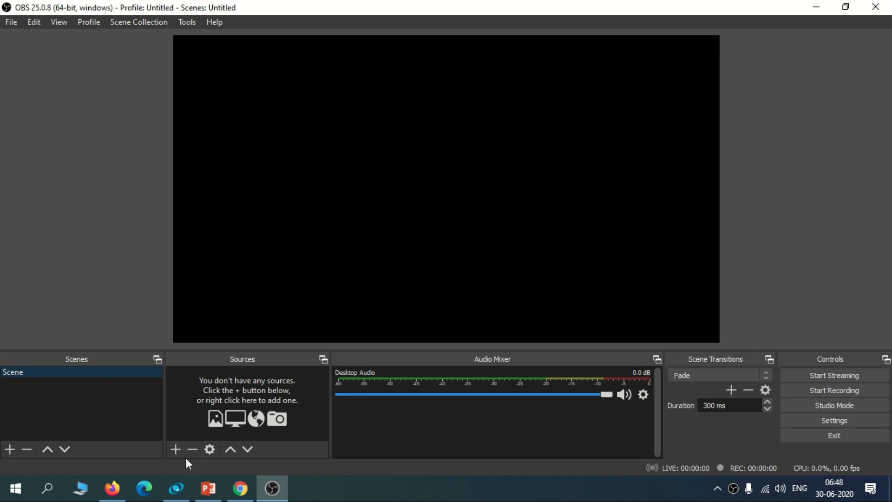
Add a Display Capture source showing the full desktop, then reopen the source list.
{"action": "left_click", "coordinate": [176, 449]}
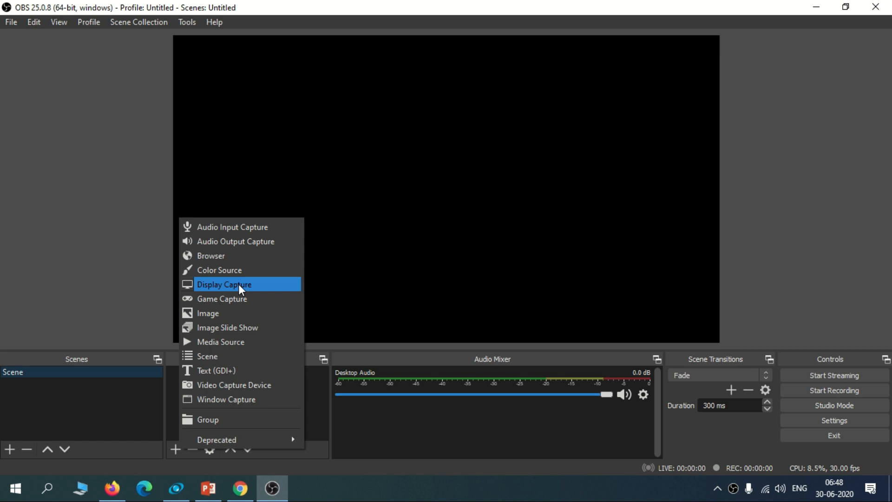
{"action": "left_click", "coordinate": [223, 284]}
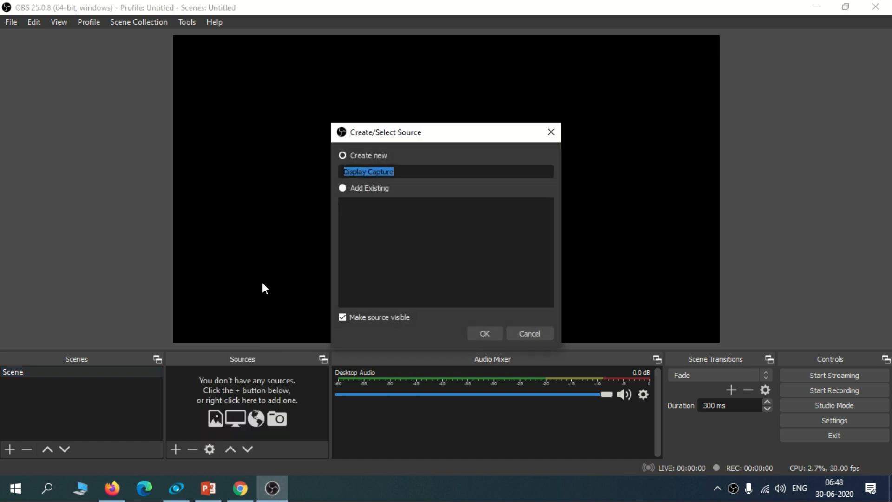
{"action": "left_click", "coordinate": [484, 333]}
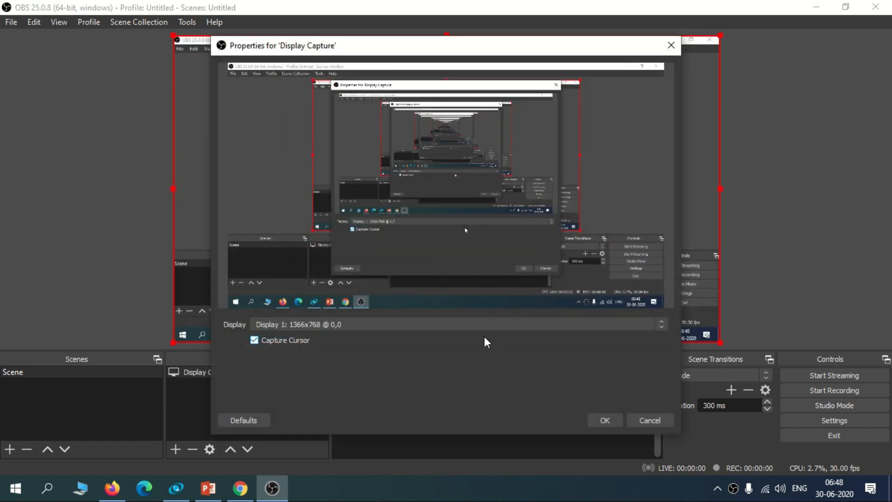
{"action": "left_click", "coordinate": [605, 420]}
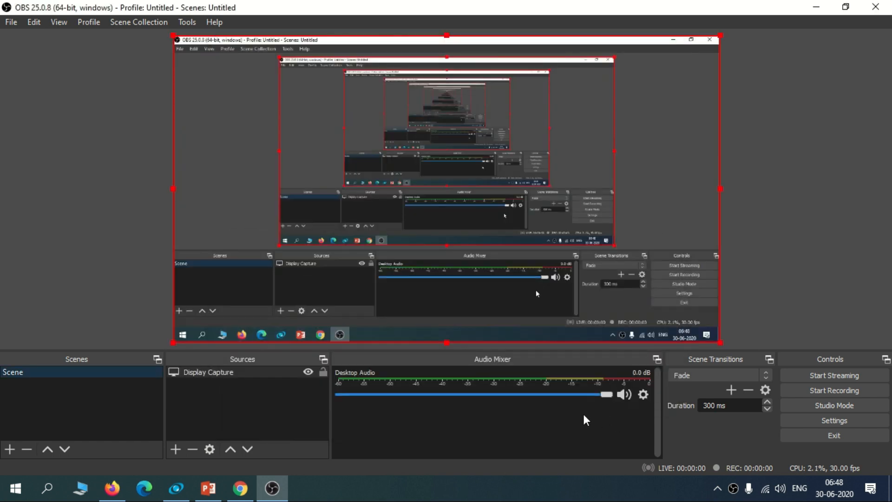
{"action": "left_click", "coordinate": [175, 449]}
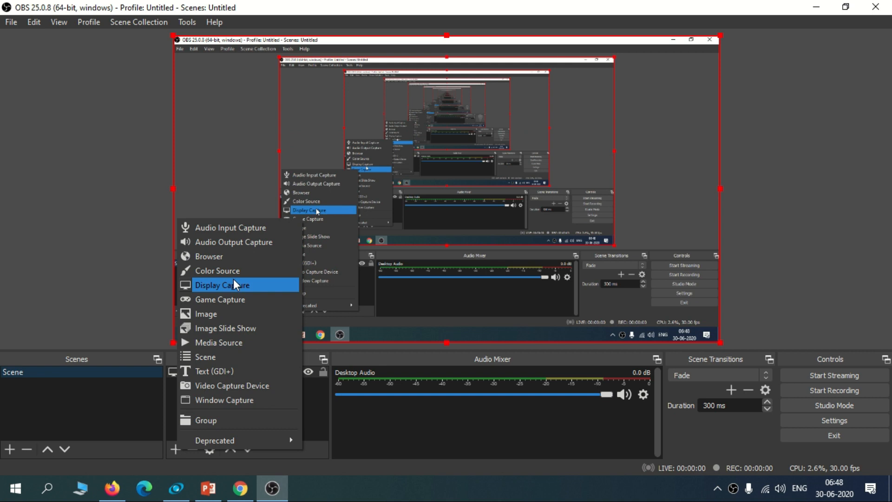
{"action": "mouse_move", "coordinate": [230, 227]}
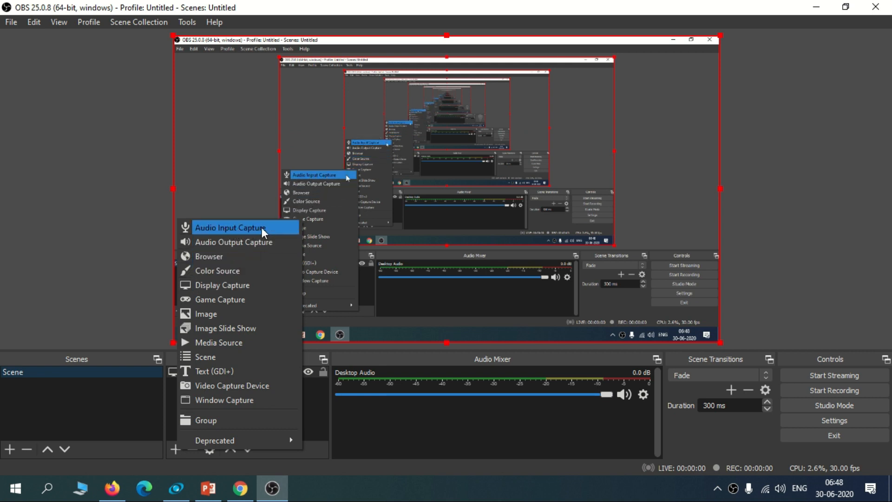
Add an Audio Input Capture source using the Realtek Microphone device.
{"action": "left_click", "coordinate": [231, 228]}
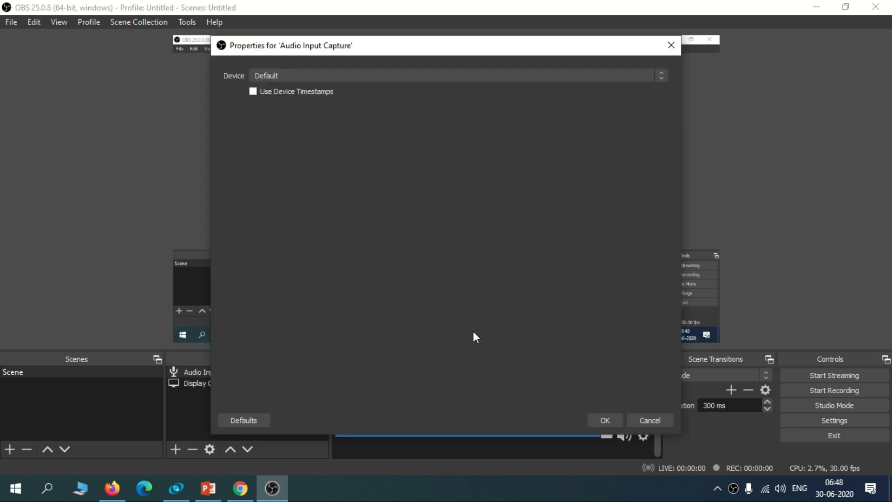
{"action": "left_click", "coordinate": [455, 75]}
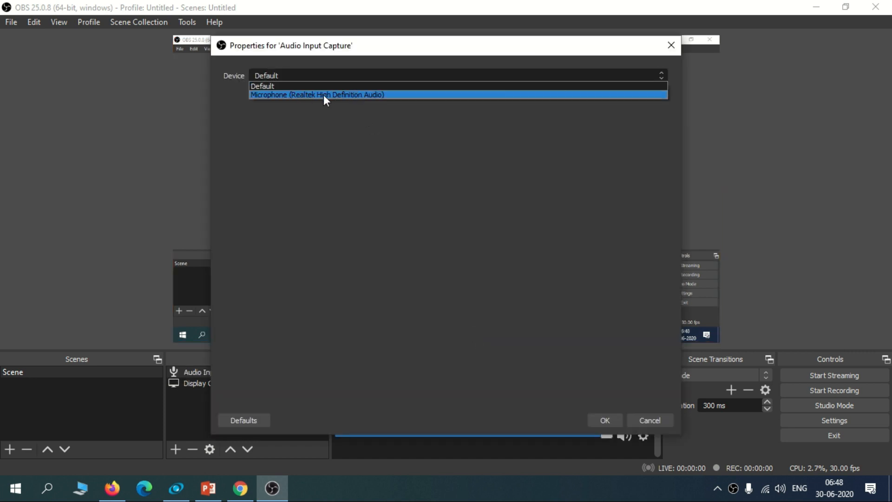
{"action": "left_click", "coordinate": [317, 94]}
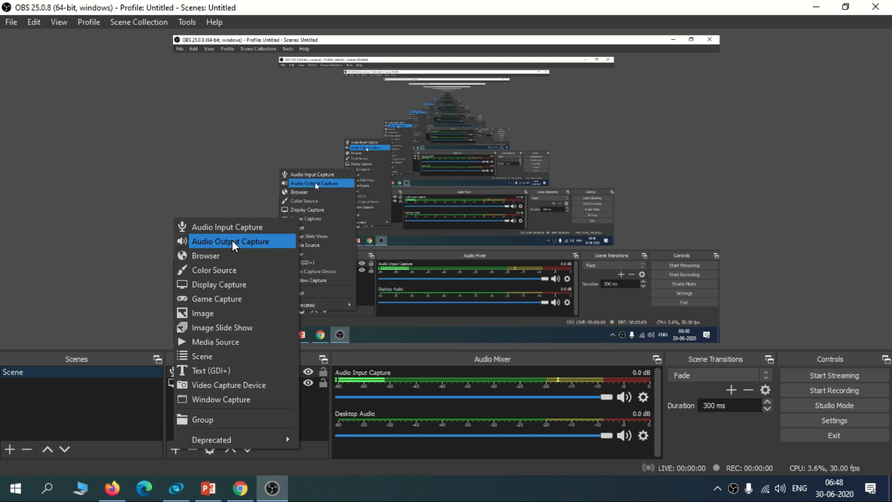
Add an Audio Output Capture source using the Realtek Speakers device.
{"action": "left_click", "coordinate": [230, 242]}
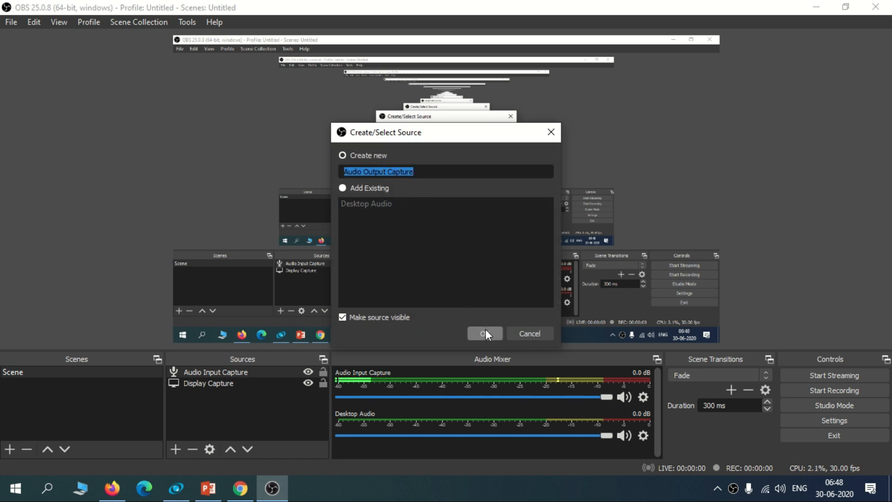
{"action": "left_click", "coordinate": [484, 334]}
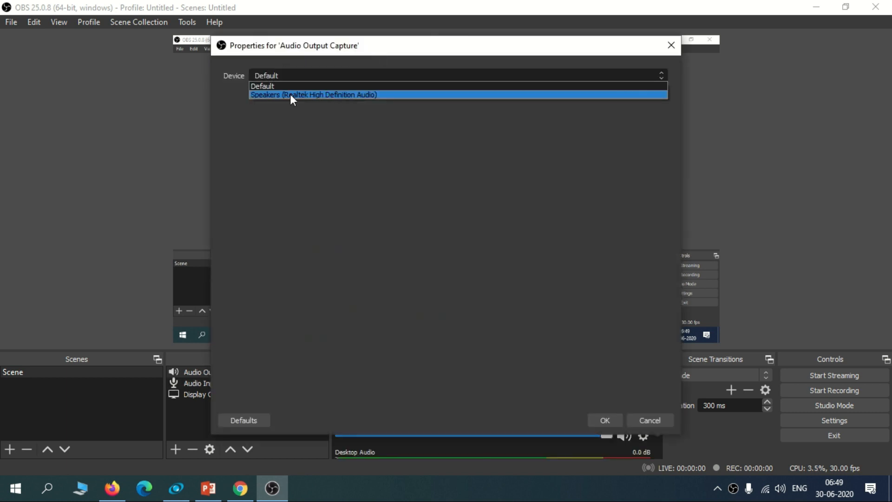
{"action": "left_click", "coordinate": [313, 94]}
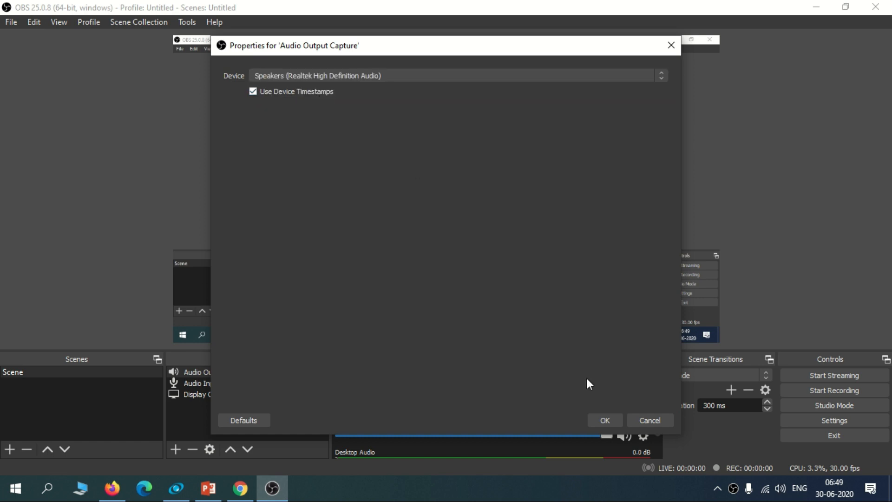
{"action": "left_click", "coordinate": [604, 420]}
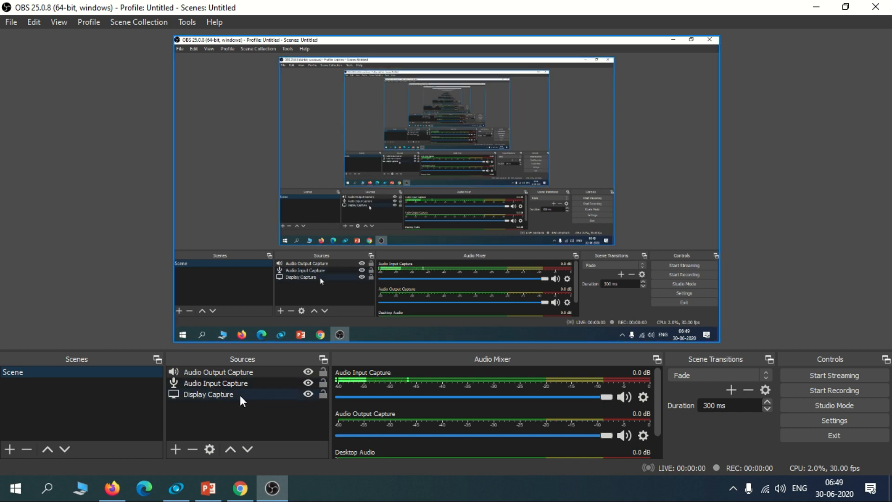
Start recording in OBS Studio and minimise its window to show the desktop.
{"action": "left_click", "coordinate": [215, 383]}
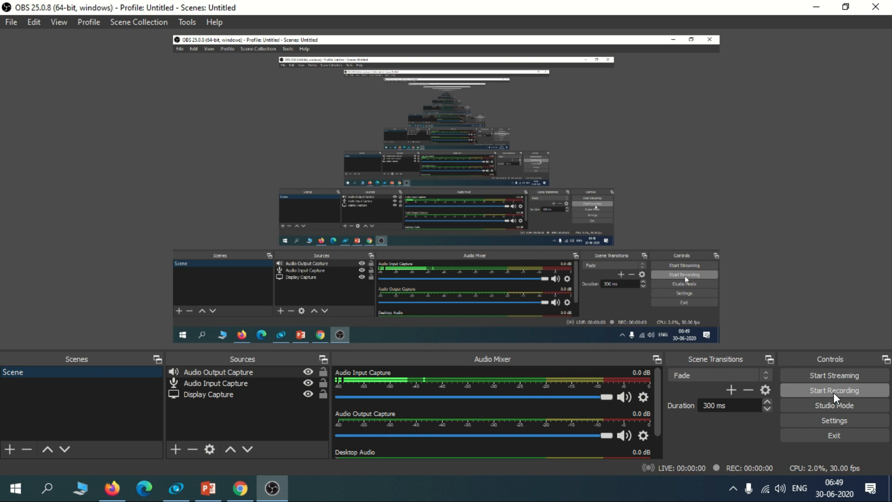
{"action": "left_click", "coordinate": [833, 390]}
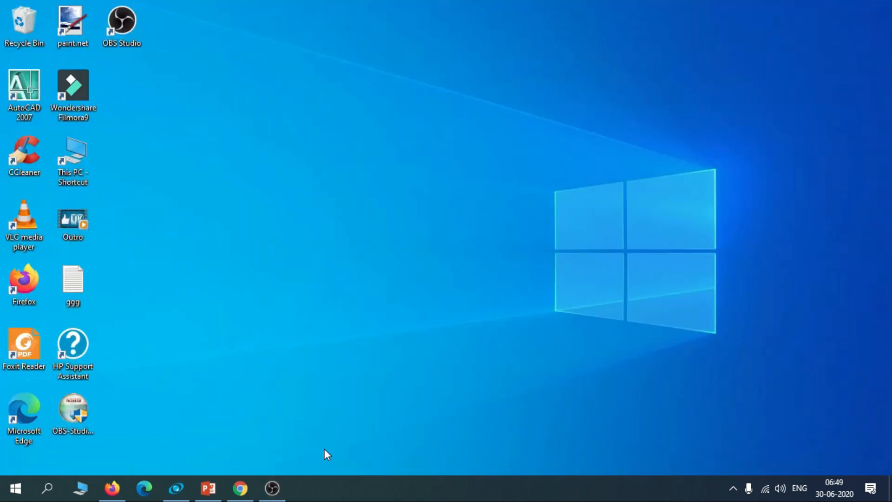
{"action": "mouse_move", "coordinate": [319, 453]}
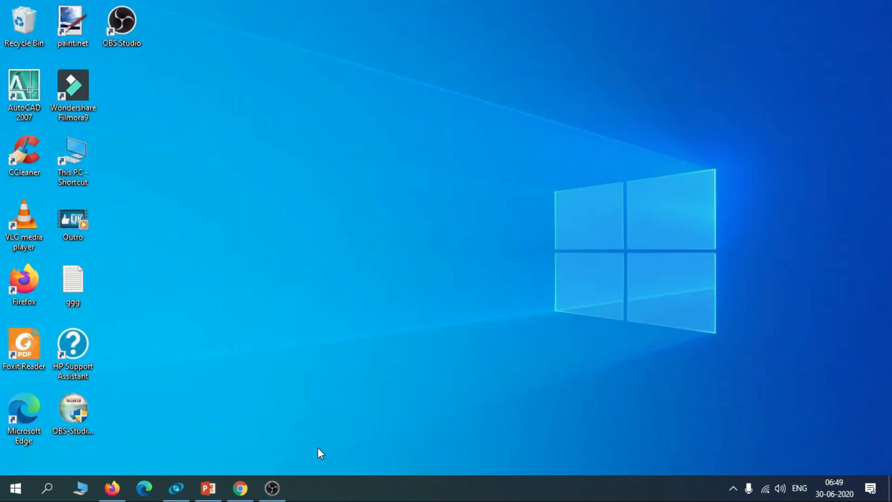
Start an instant meeting on meet.google.com in Chrome and join it.
{"action": "left_click", "coordinate": [240, 489]}
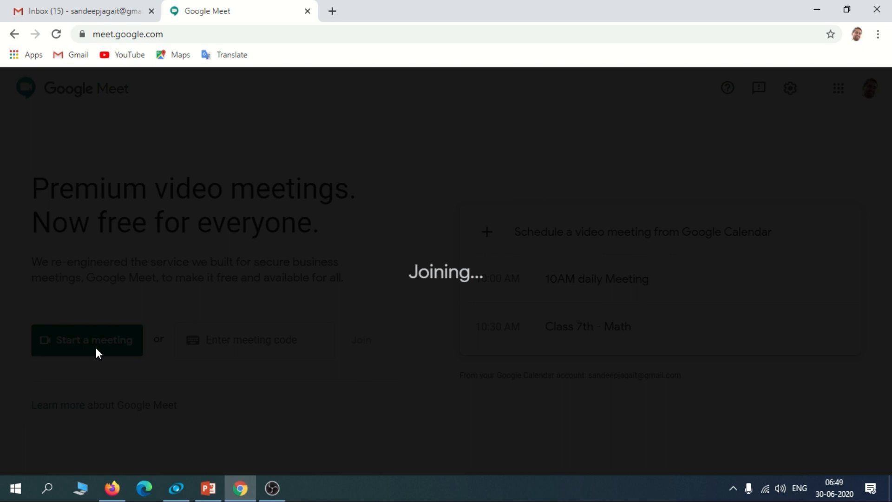
{"action": "left_click", "coordinate": [87, 339]}
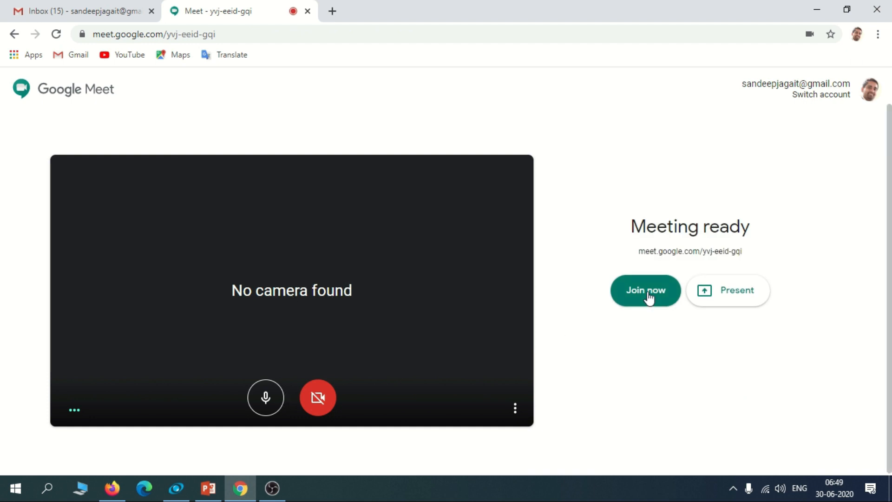
{"action": "left_click", "coordinate": [645, 290]}
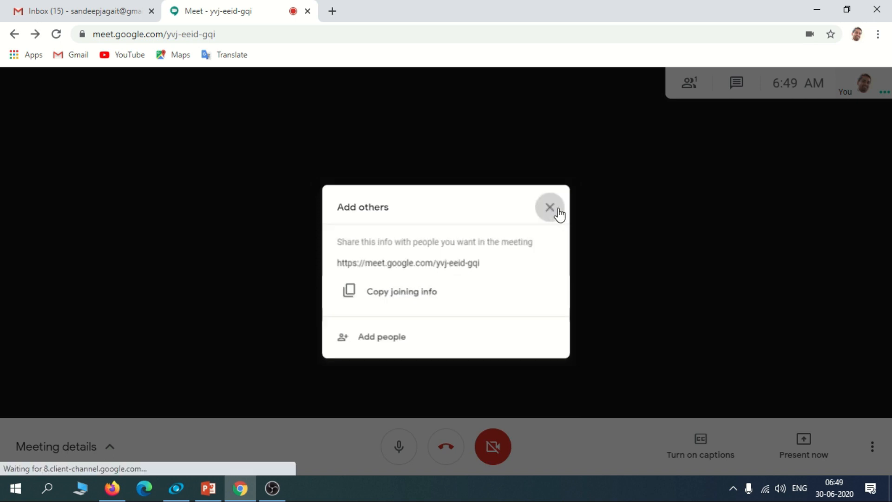
Dismiss the invite dialog, mute the microphone and close the meeting details popup.
{"action": "left_click", "coordinate": [549, 206]}
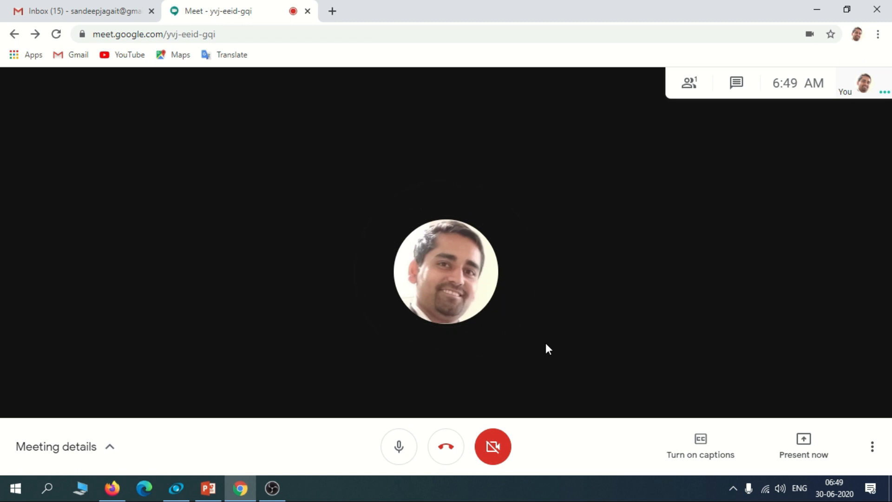
{"action": "mouse_move", "coordinate": [769, 196]}
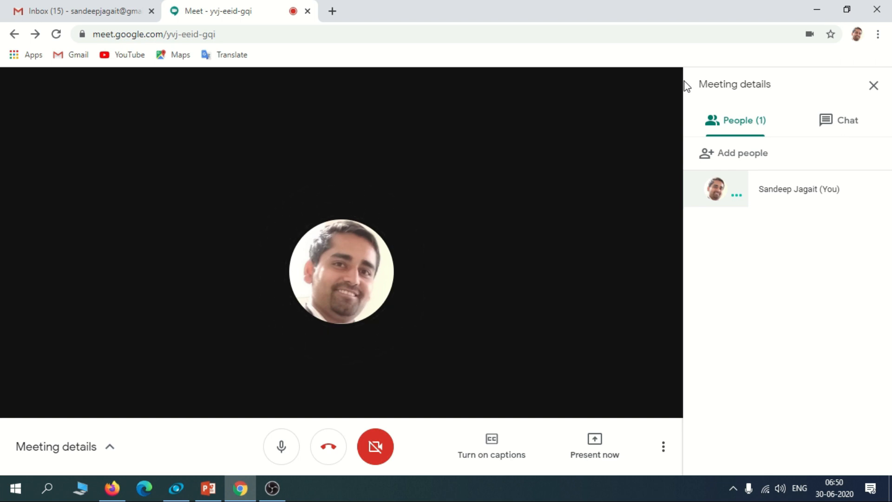
{"action": "mouse_move", "coordinate": [282, 446]}
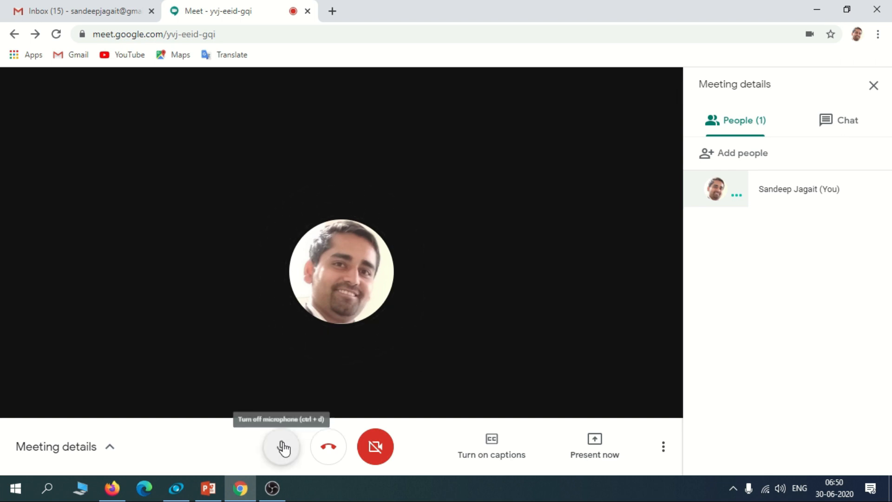
{"action": "left_click", "coordinate": [281, 447]}
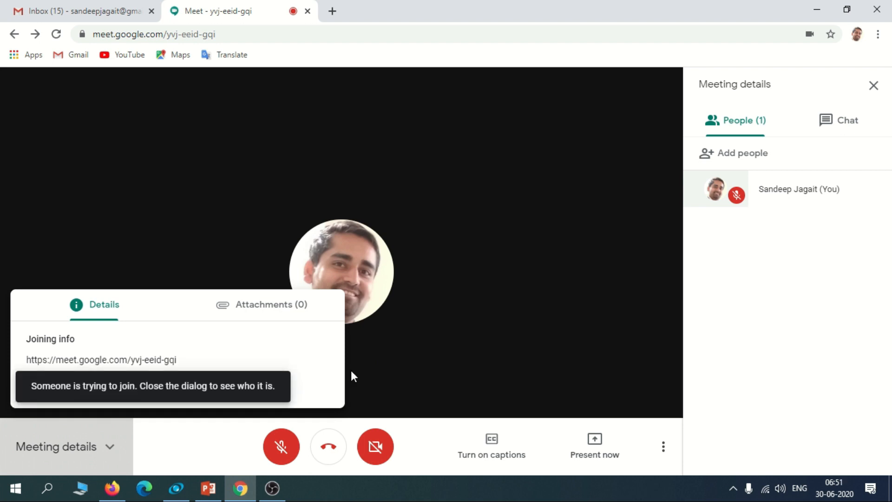
{"action": "mouse_move", "coordinate": [343, 379]}
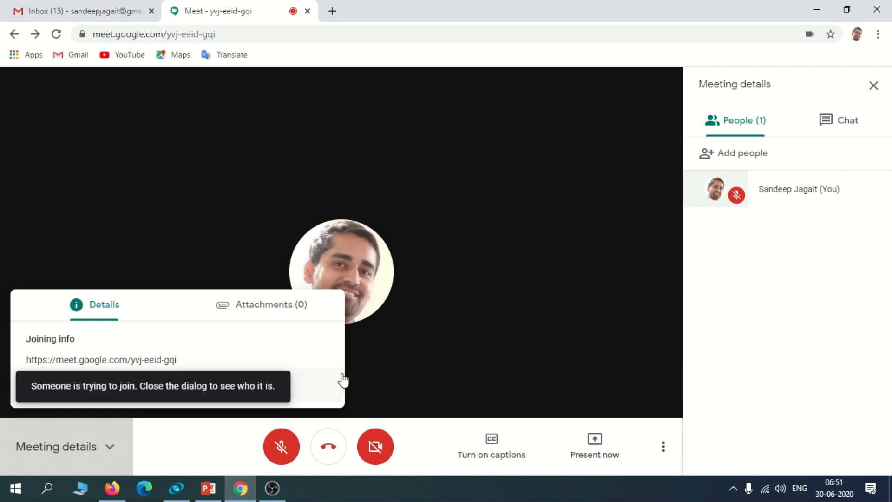
{"action": "left_click", "coordinate": [64, 446]}
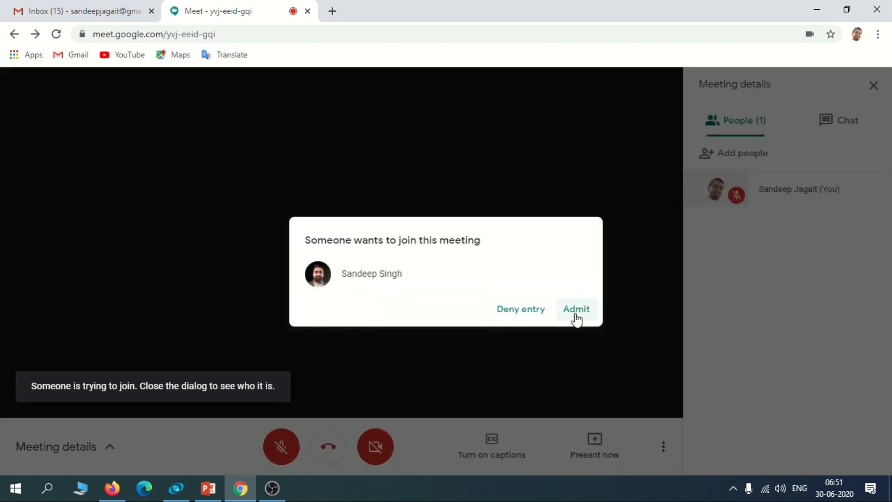
{"action": "left_click", "coordinate": [575, 309]}
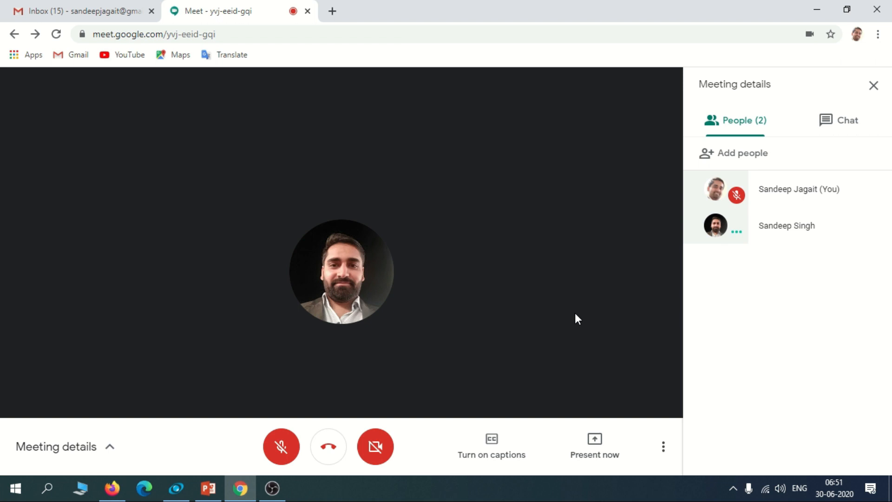
{"action": "mouse_move", "coordinate": [742, 240]}
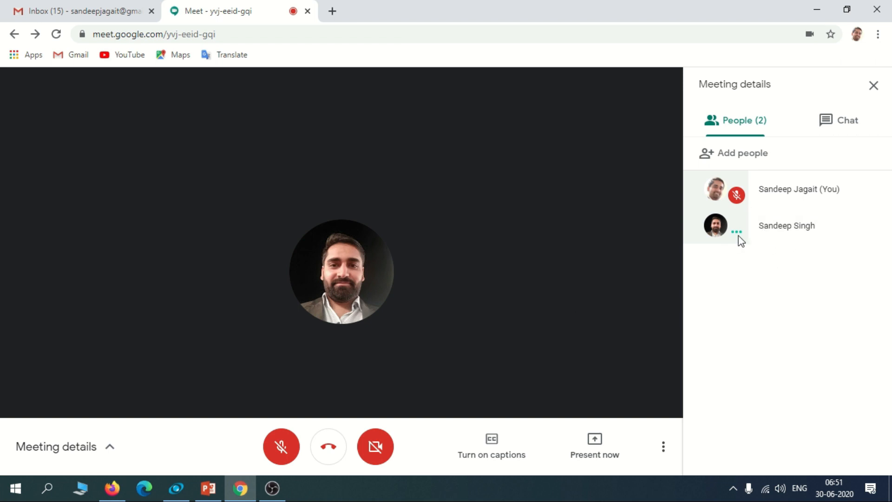
{"action": "mouse_move", "coordinate": [747, 249]}
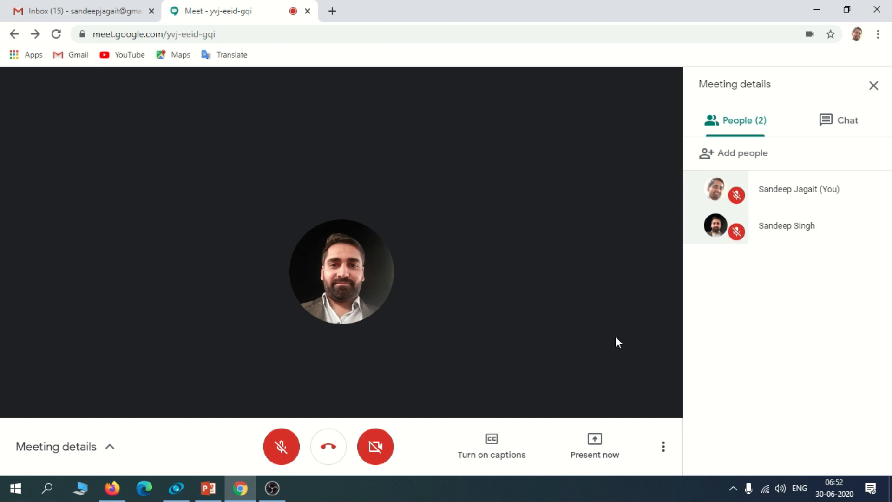
{"action": "mouse_move", "coordinate": [535, 350]}
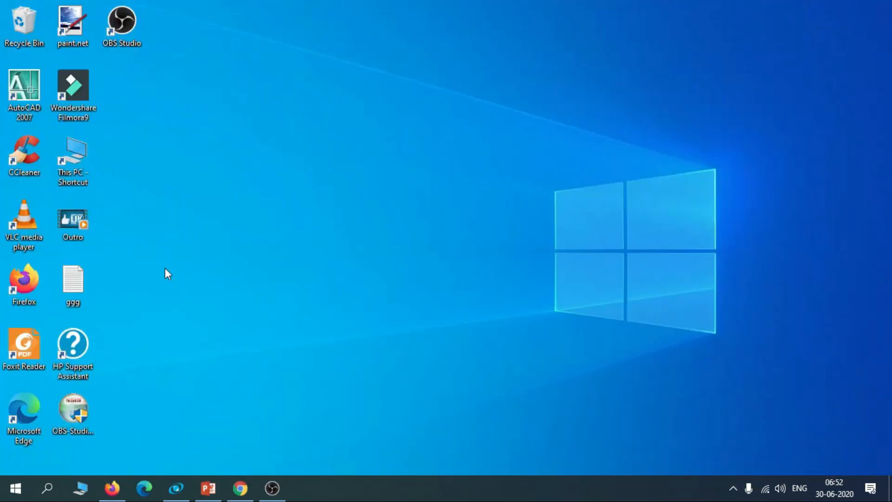
Load the Outro video in Windows Media Player, then bring the Google Meet call forward.
{"action": "left_click", "coordinate": [73, 221]}
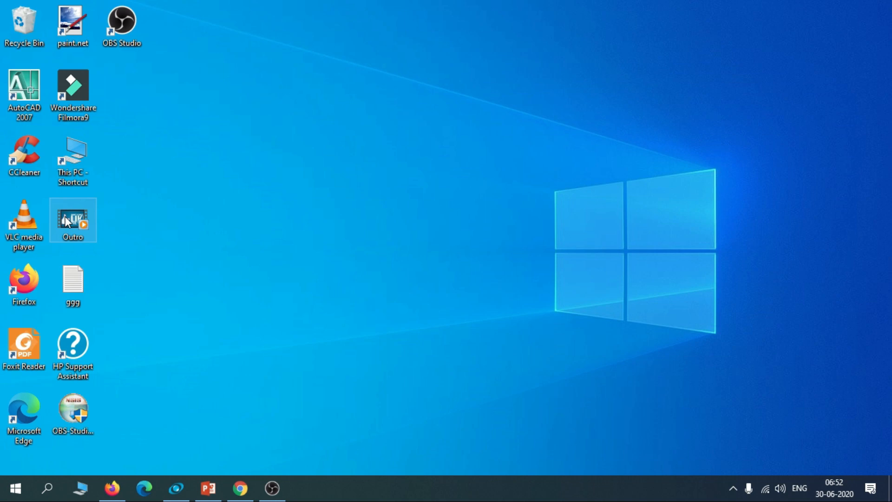
{"action": "double_click", "coordinate": [73, 221]}
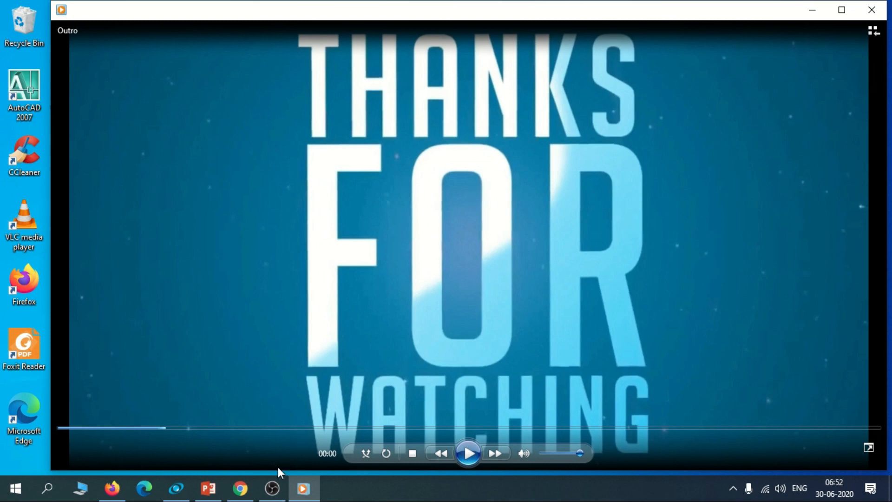
{"action": "left_click", "coordinate": [240, 488]}
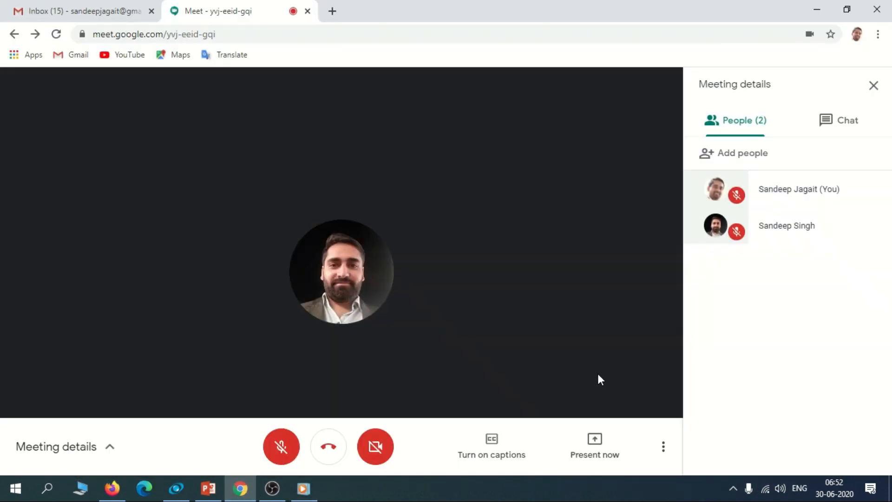
Go full screen and present the Windows Media Player window to the meeting.
{"action": "key", "text": "f11"}
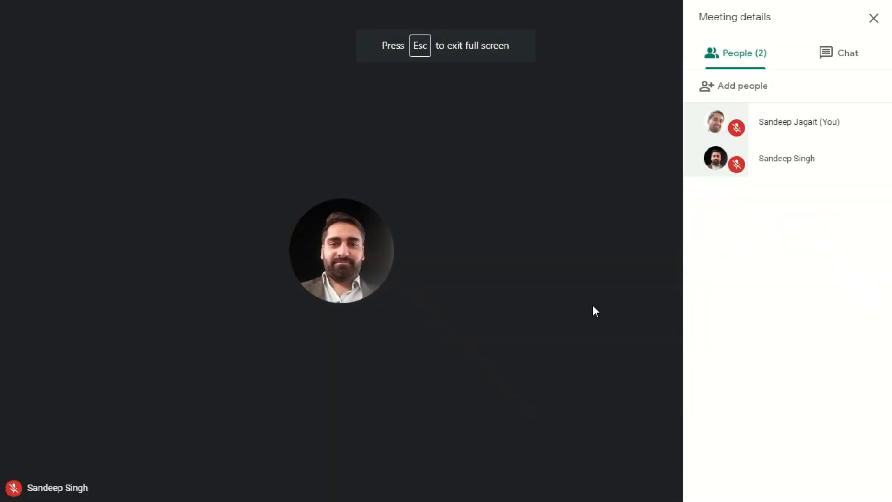
{"action": "left_click", "coordinate": [594, 472]}
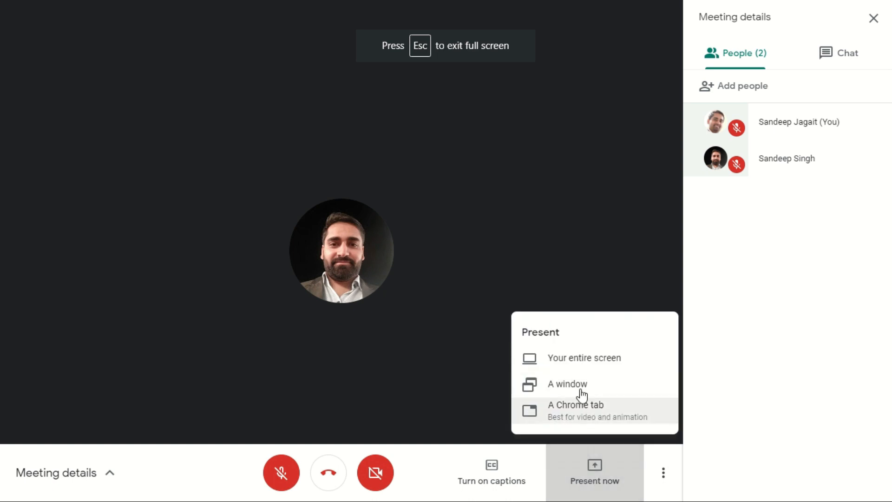
{"action": "left_click", "coordinate": [567, 383]}
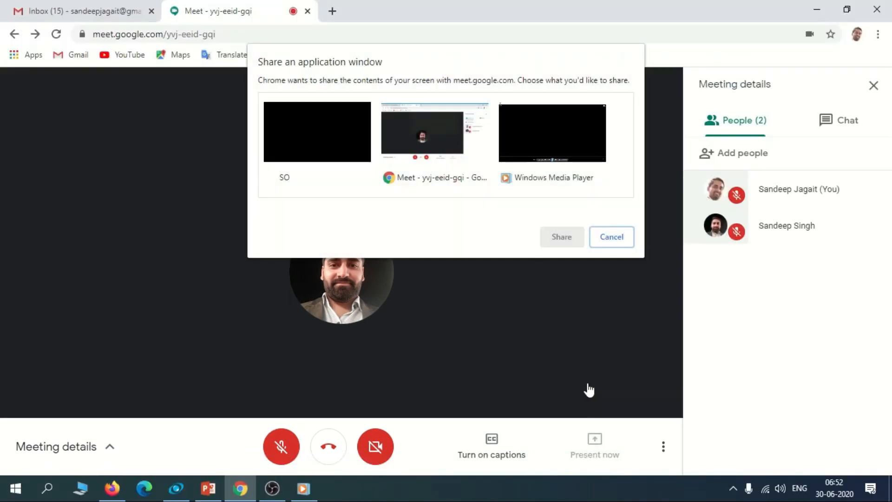
{"action": "left_click", "coordinate": [552, 131]}
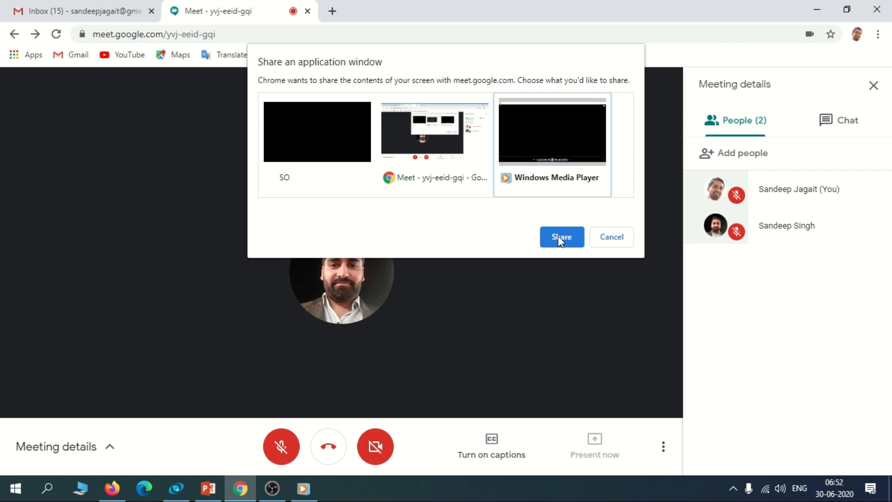
{"action": "left_click", "coordinate": [561, 237]}
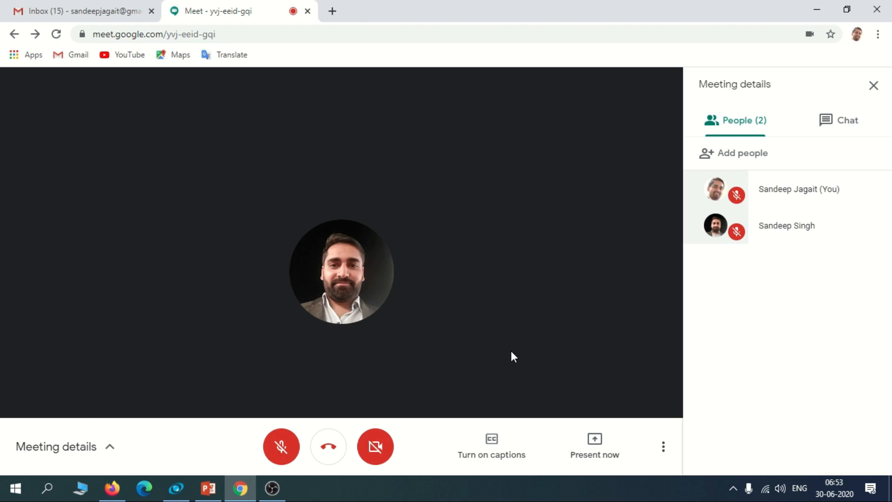
{"action": "mouse_move", "coordinate": [240, 489]}
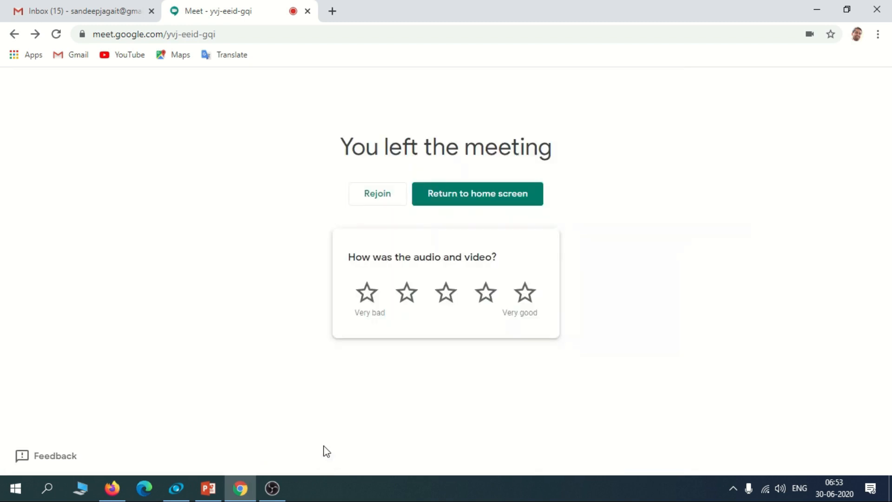
Minimize Chrome, maximize OBS, stop recording, and show the recordings folder via File menu.
{"action": "left_click", "coordinate": [815, 10]}
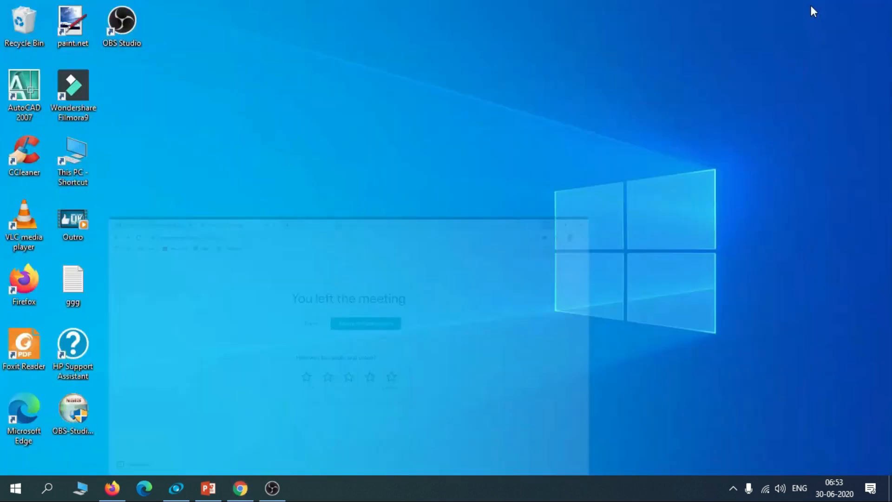
{"action": "left_click", "coordinate": [272, 489]}
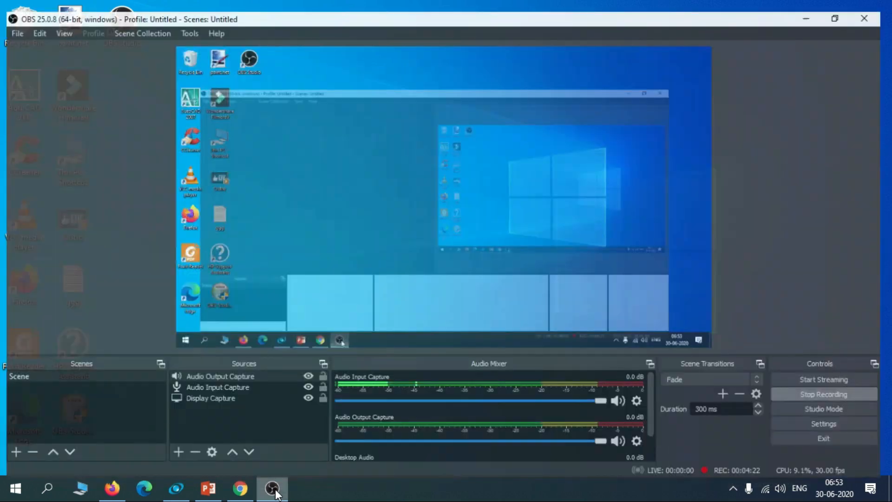
{"action": "left_click", "coordinate": [273, 488]}
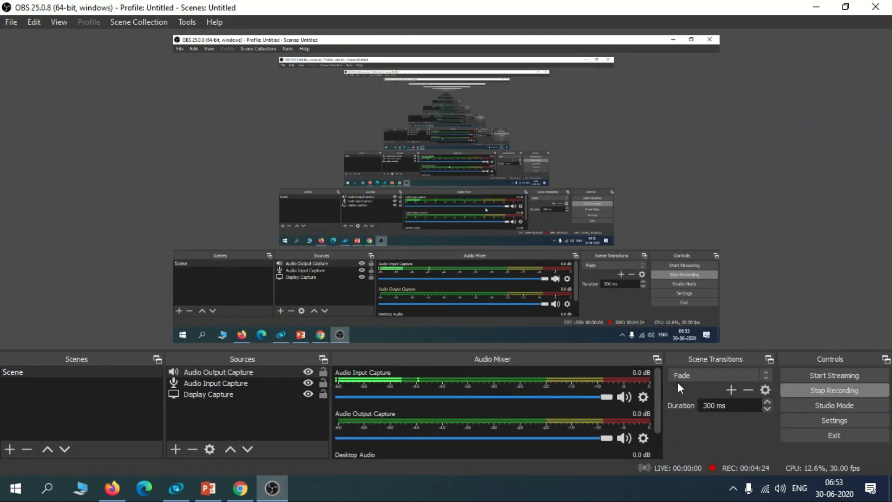
{"action": "left_click", "coordinate": [834, 391]}
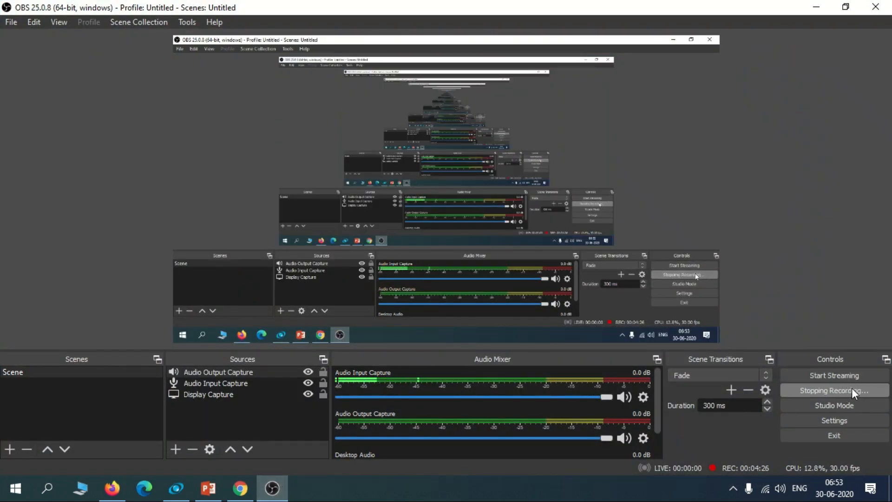
{"action": "left_click", "coordinate": [834, 390]}
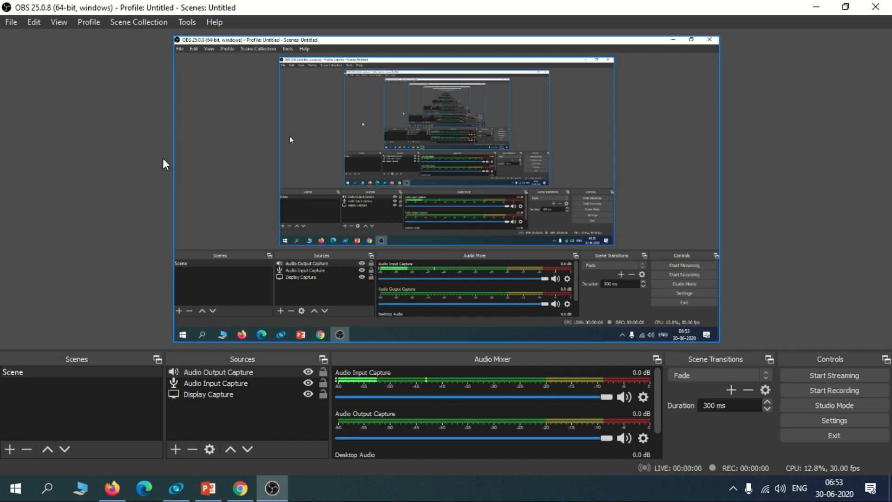
{"action": "left_click", "coordinate": [11, 22]}
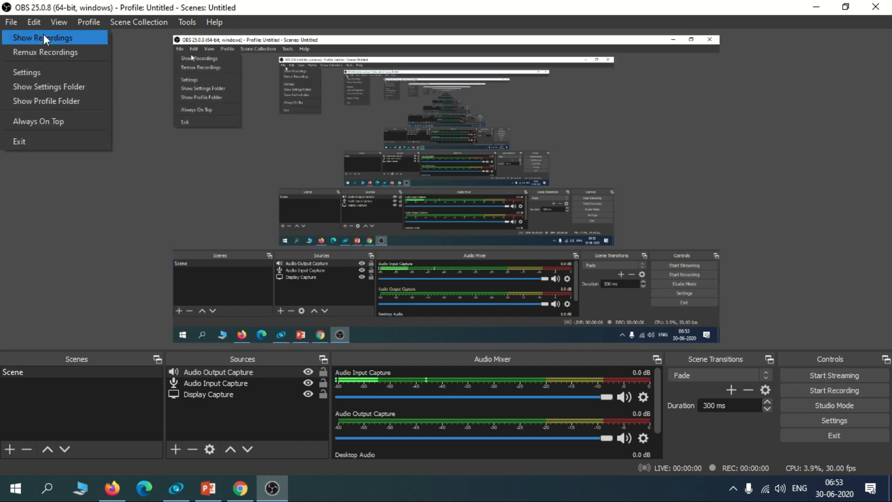
{"action": "left_click", "coordinate": [43, 37]}
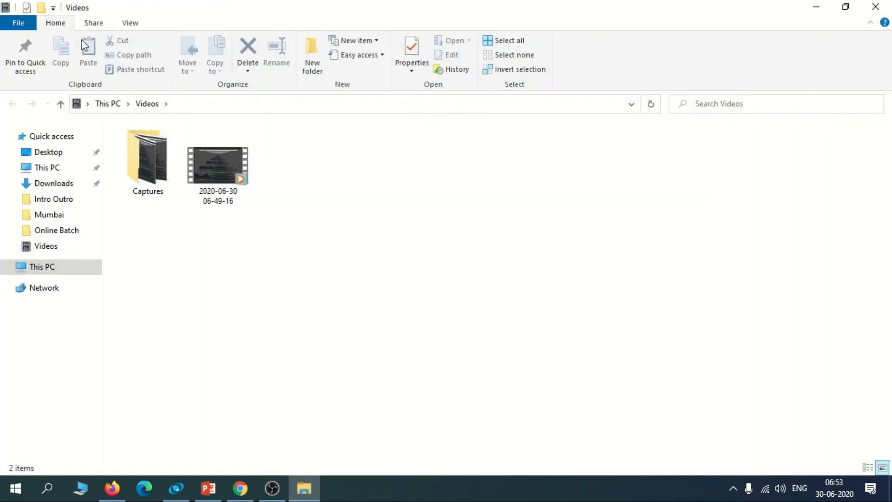
{"action": "left_click", "coordinate": [217, 165]}
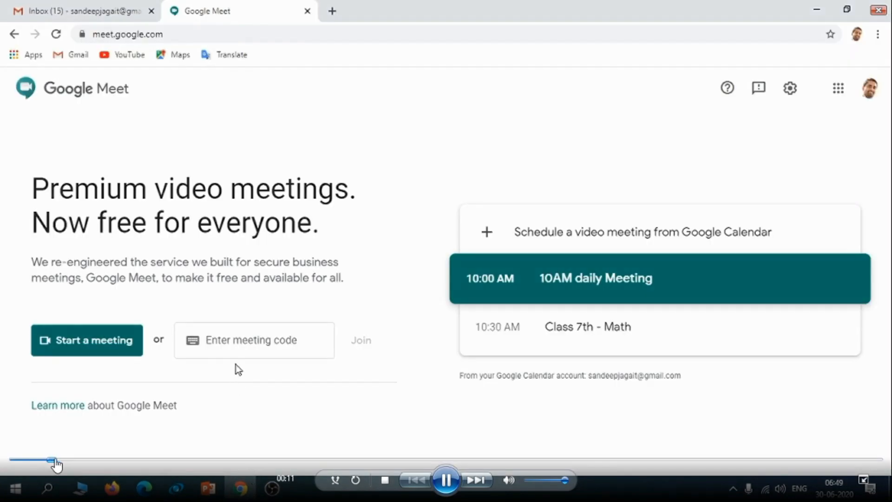
Seek forward past the Add others prompt and details panel to about 00:58.
{"action": "left_click", "coordinate": [87, 339]}
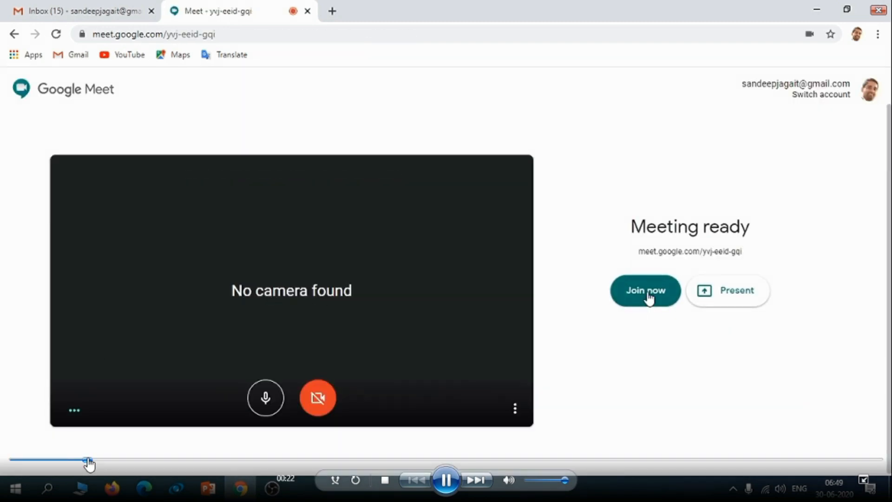
{"action": "left_click", "coordinate": [645, 290]}
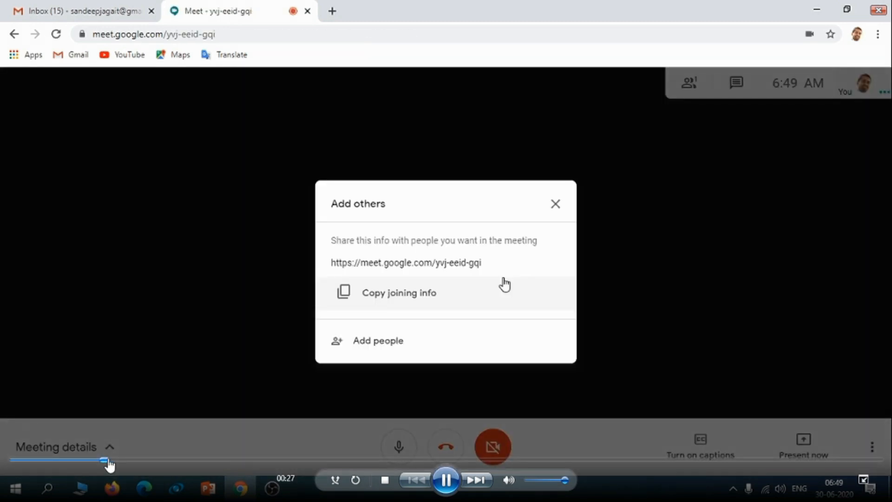
{"action": "left_click", "coordinate": [555, 204]}
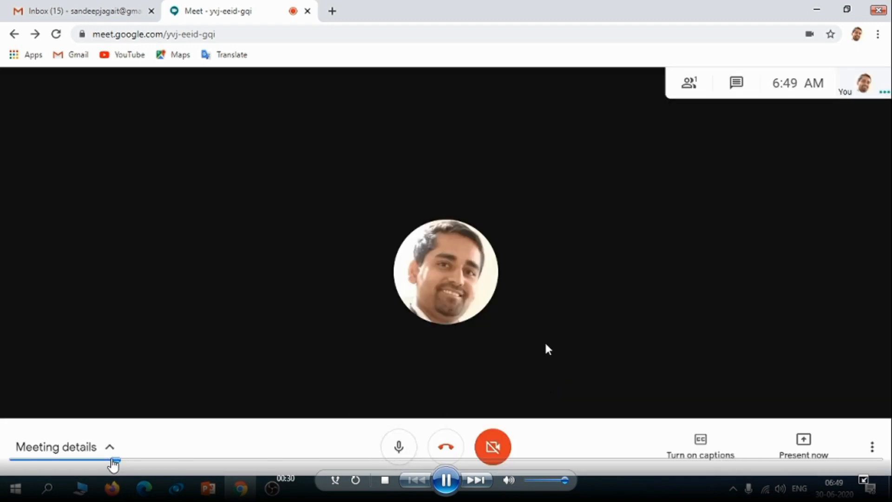
{"action": "left_click", "coordinate": [688, 83]}
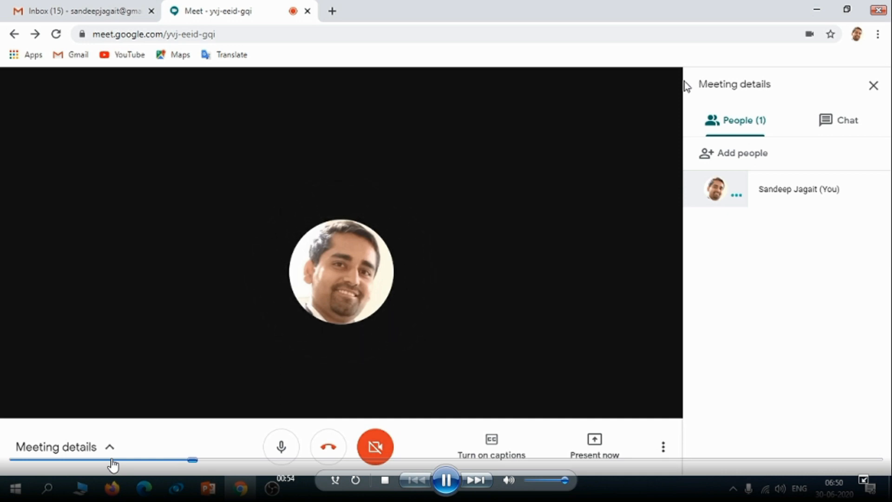
{"action": "left_click", "coordinate": [282, 446]}
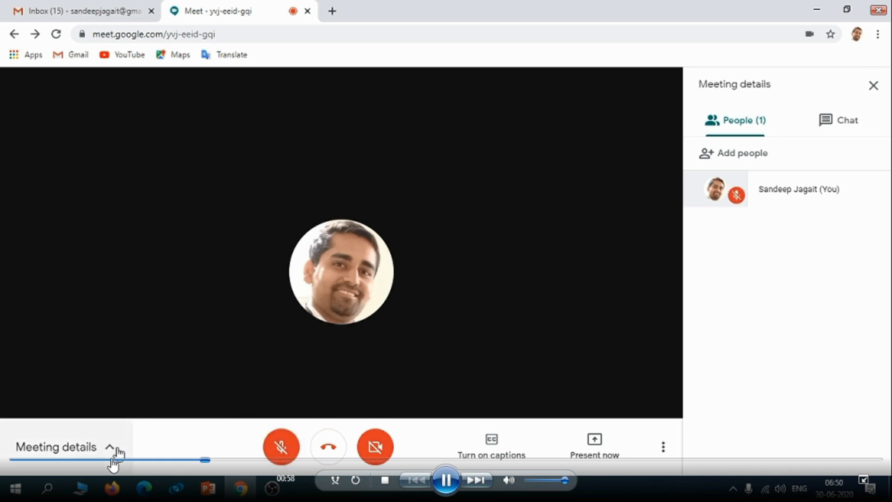
{"action": "left_click", "coordinate": [56, 446]}
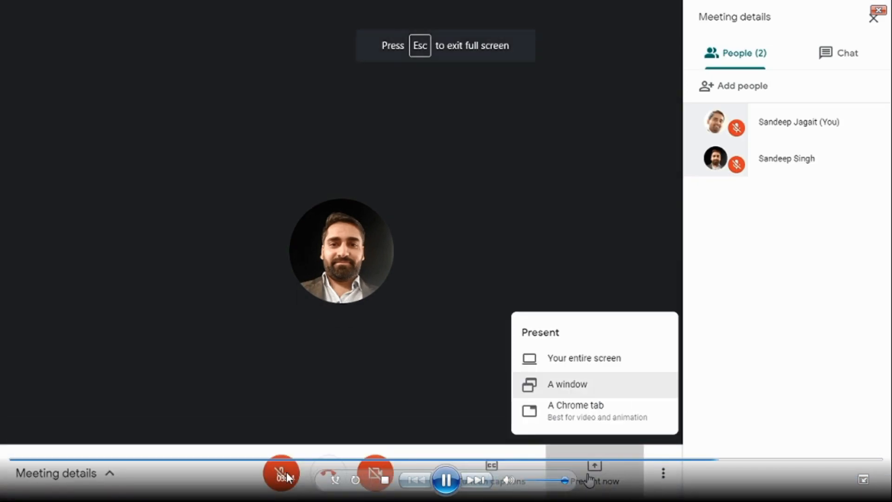
Skip to the window-sharing part, let playback finish, and close Windows Media Player.
{"action": "key", "text": "Escape"}
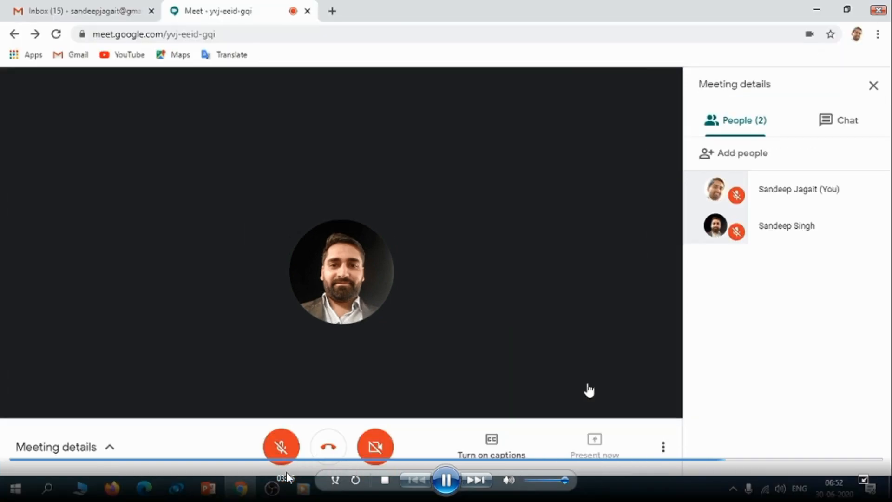
{"action": "left_click", "coordinate": [594, 444]}
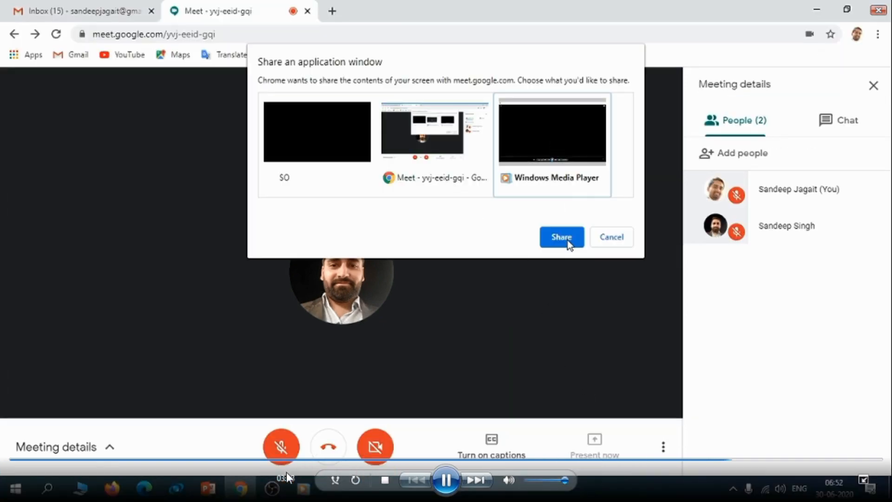
{"action": "left_click", "coordinate": [560, 236]}
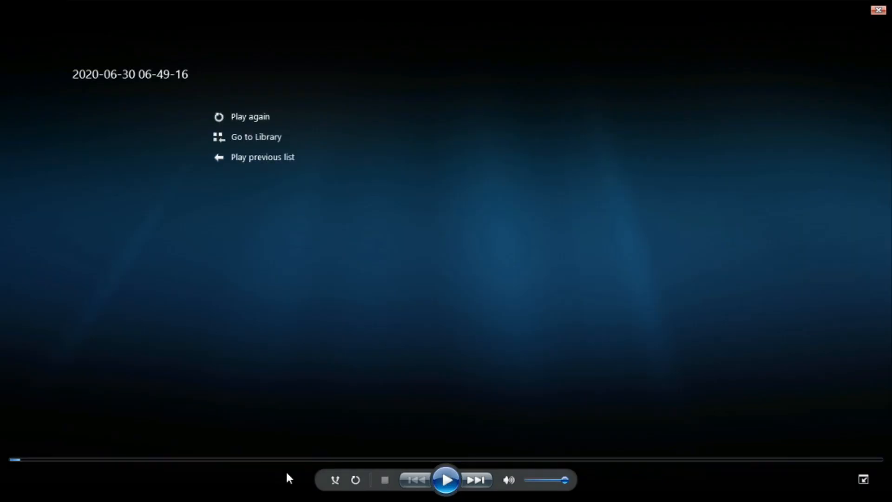
{"action": "mouse_move", "coordinate": [759, 82]}
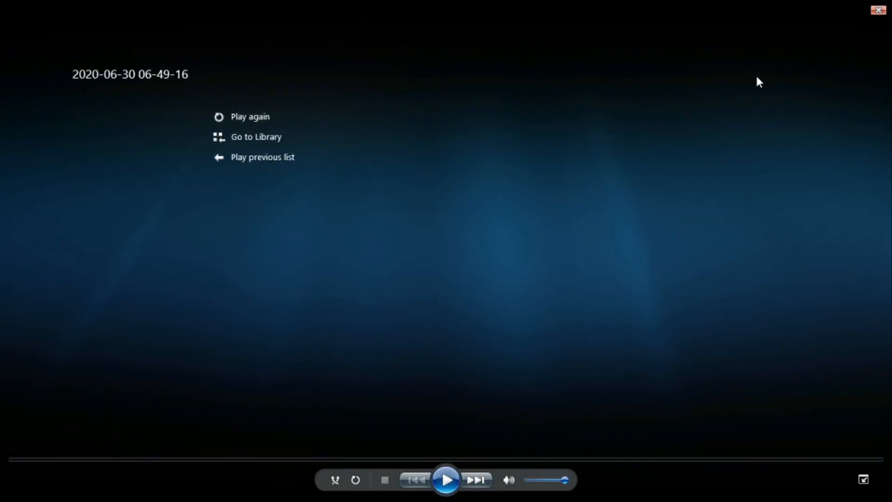
{"action": "left_click", "coordinate": [878, 9]}
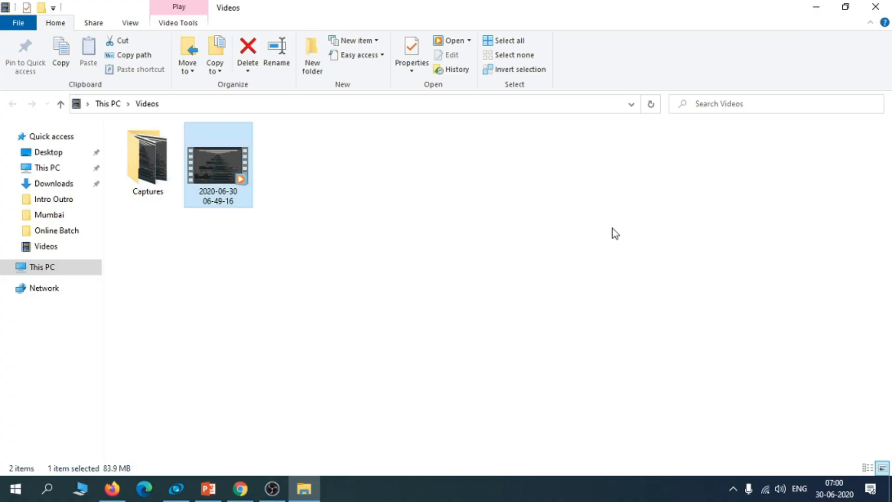
{"action": "mouse_move", "coordinate": [514, 261]}
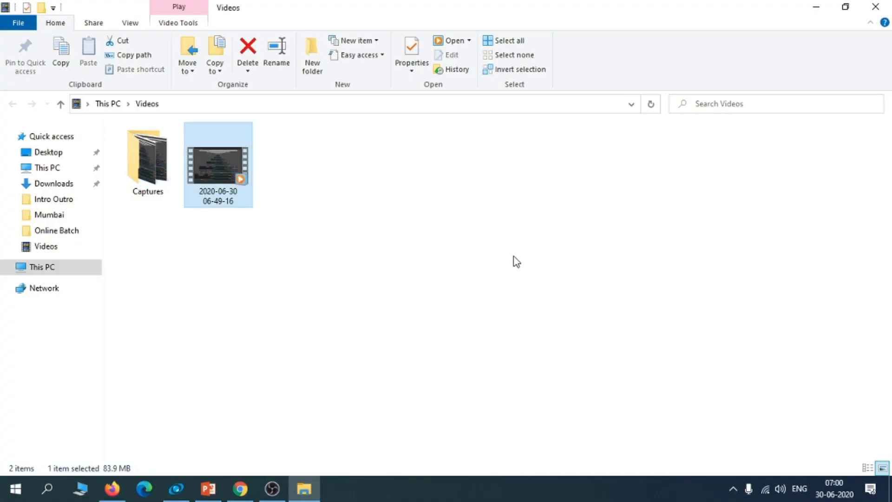